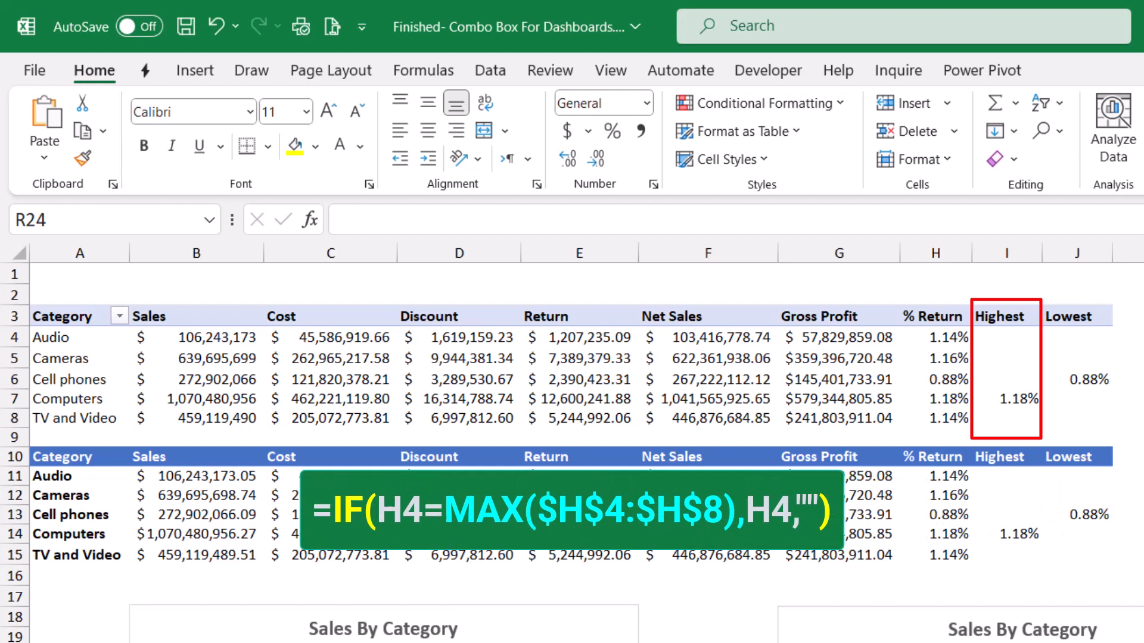
Inspect the Highest formula in I4 and scroll down through the Camera sheet's charts.
left_click(1006, 337)
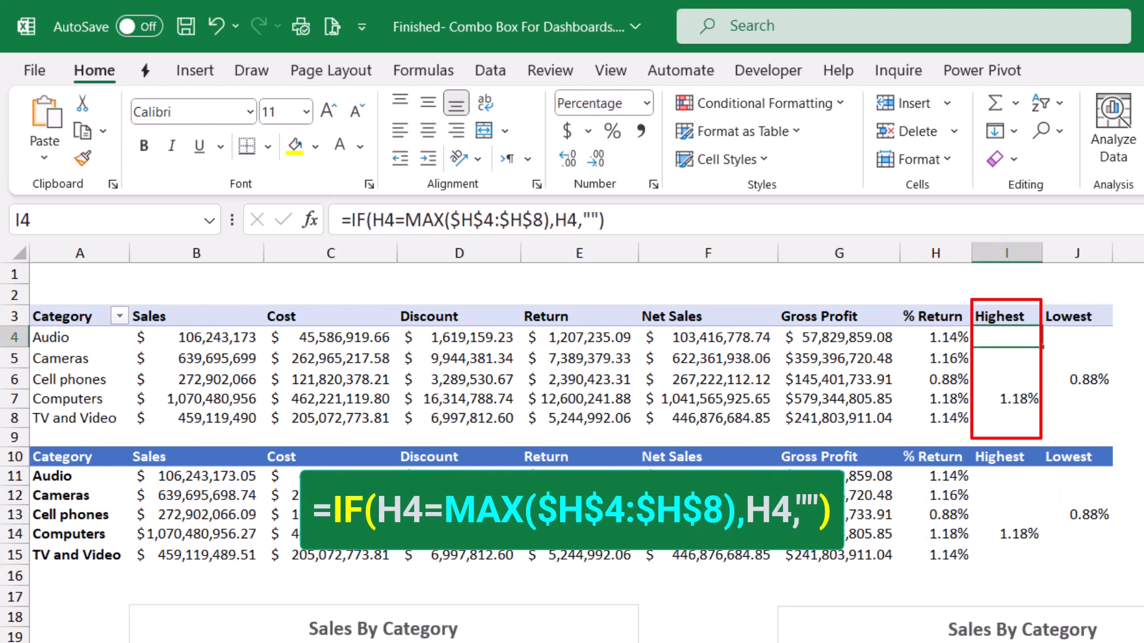
left_click(1074, 337)
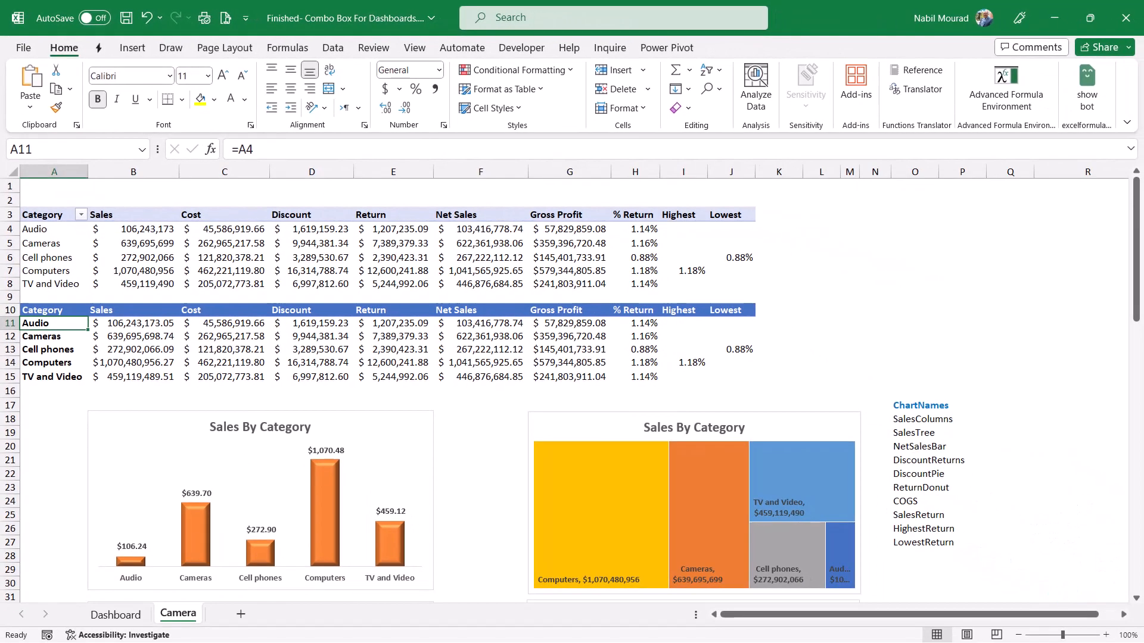
scroll("down", 3)
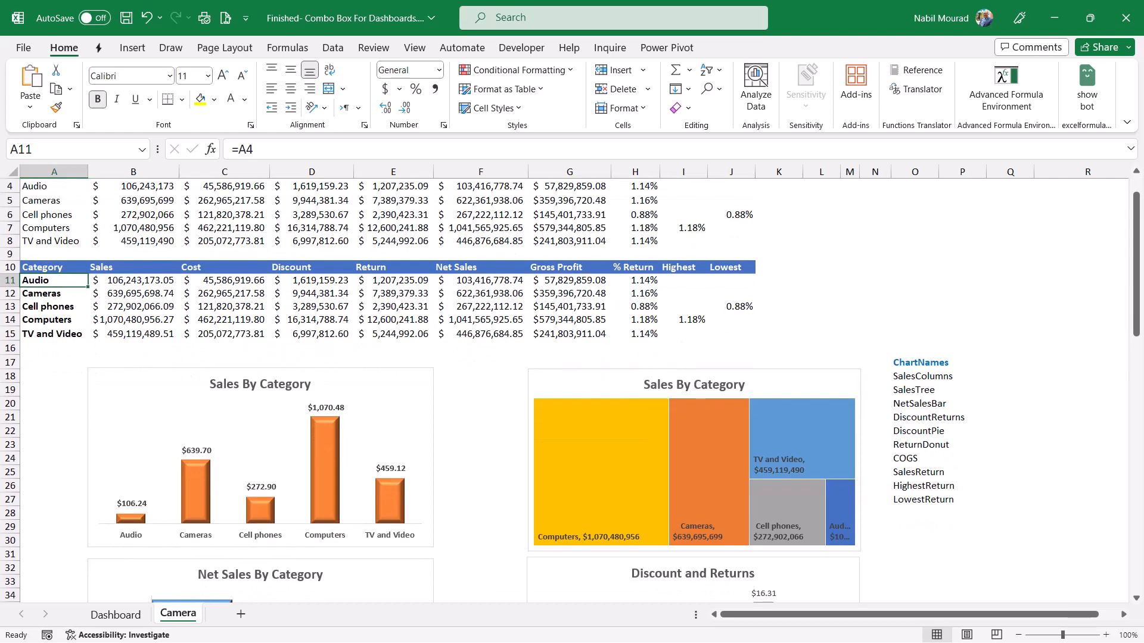
scroll("down", 3)
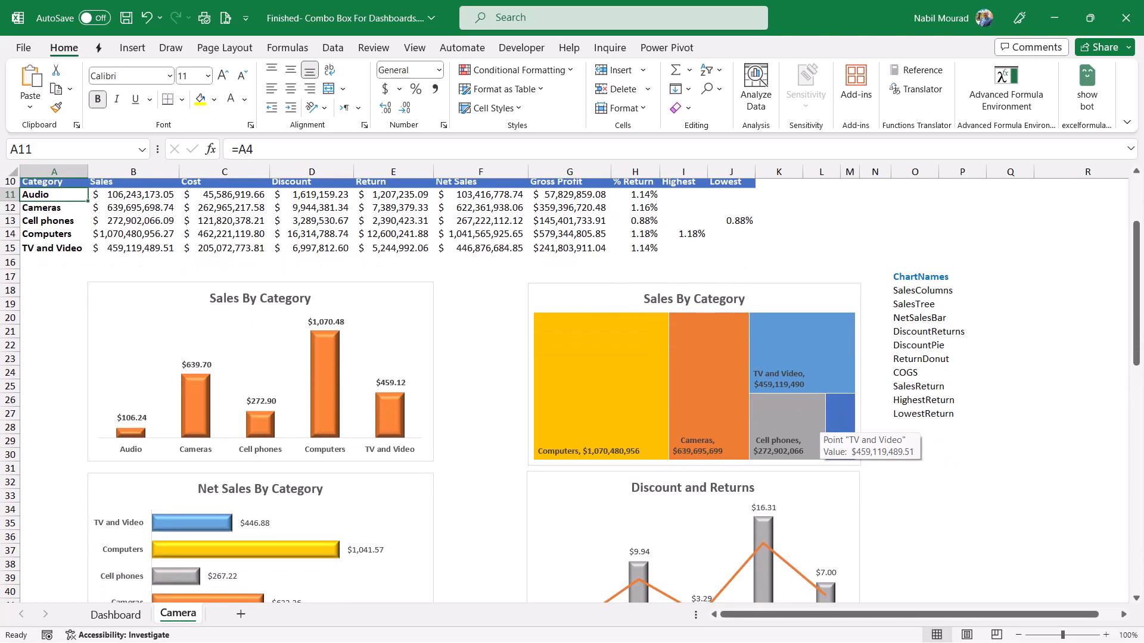
scroll("down", 3)
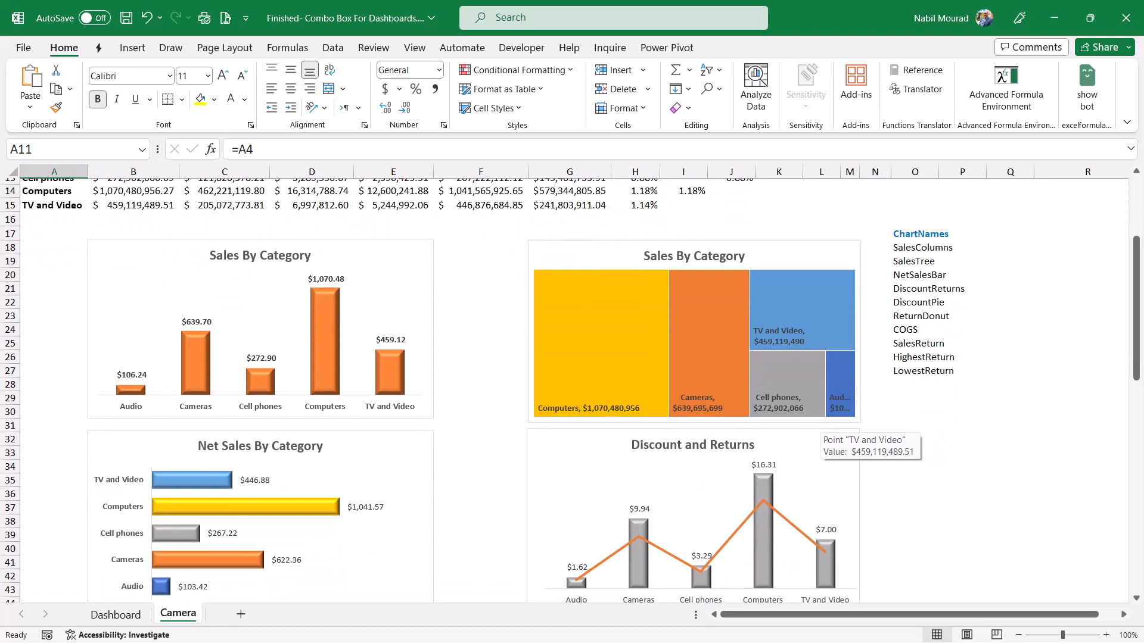
scroll("down", 3)
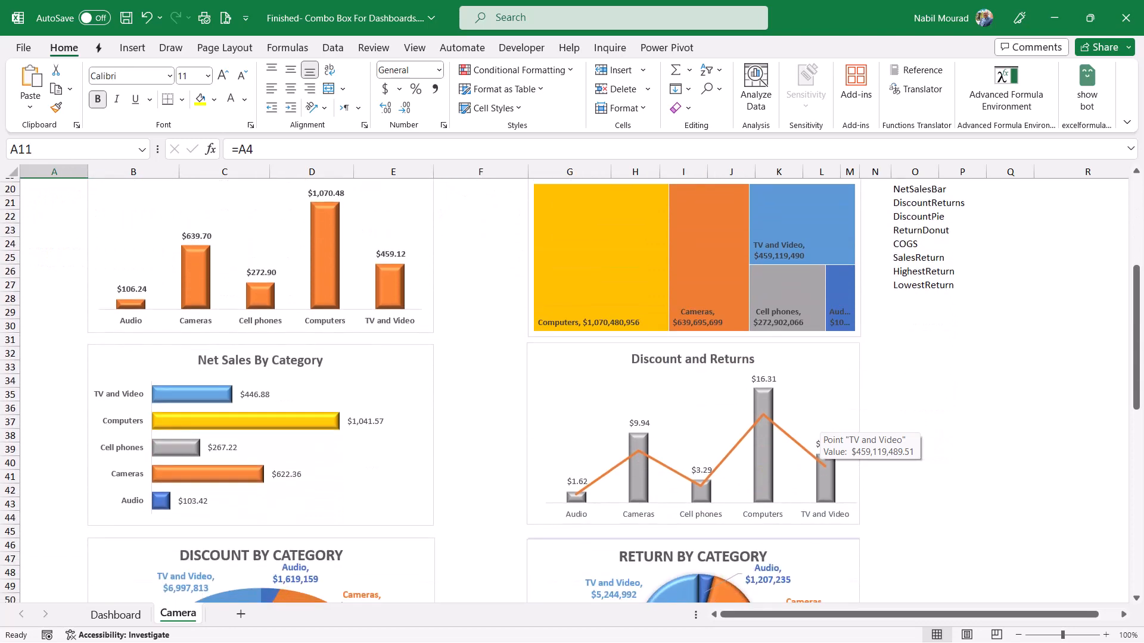
scroll("down", 3)
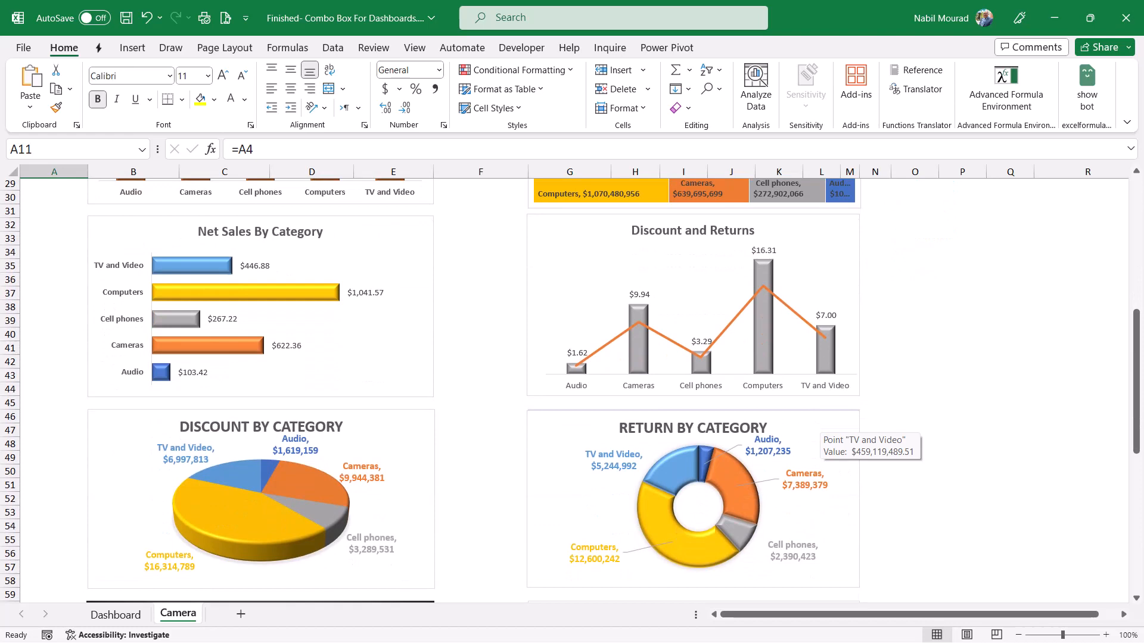
scroll("down", 3)
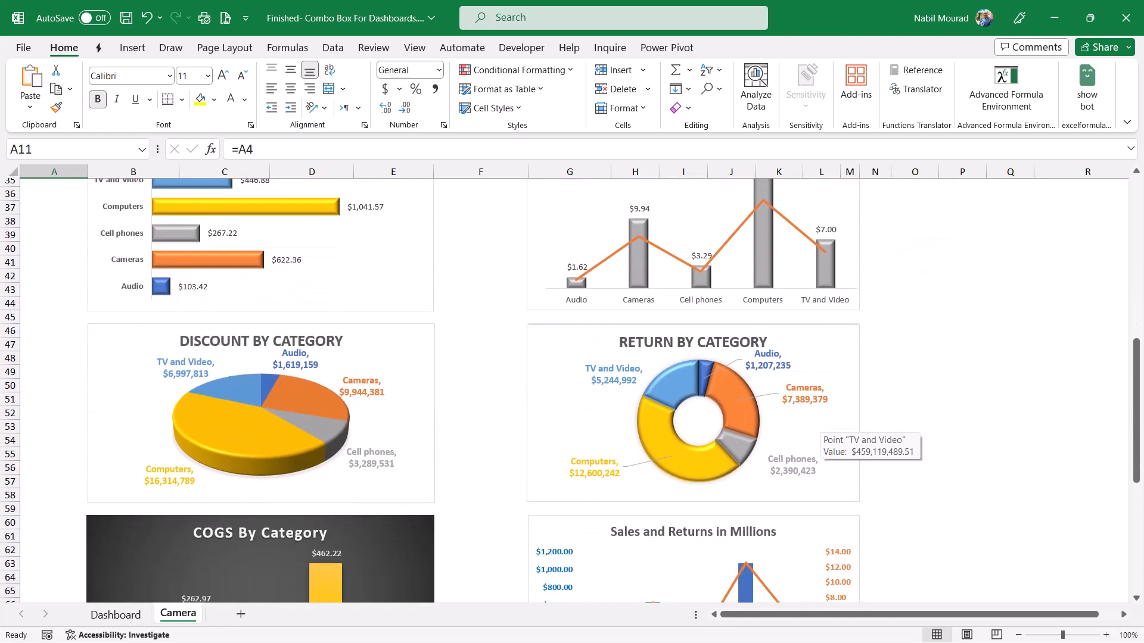
scroll("down", 3)
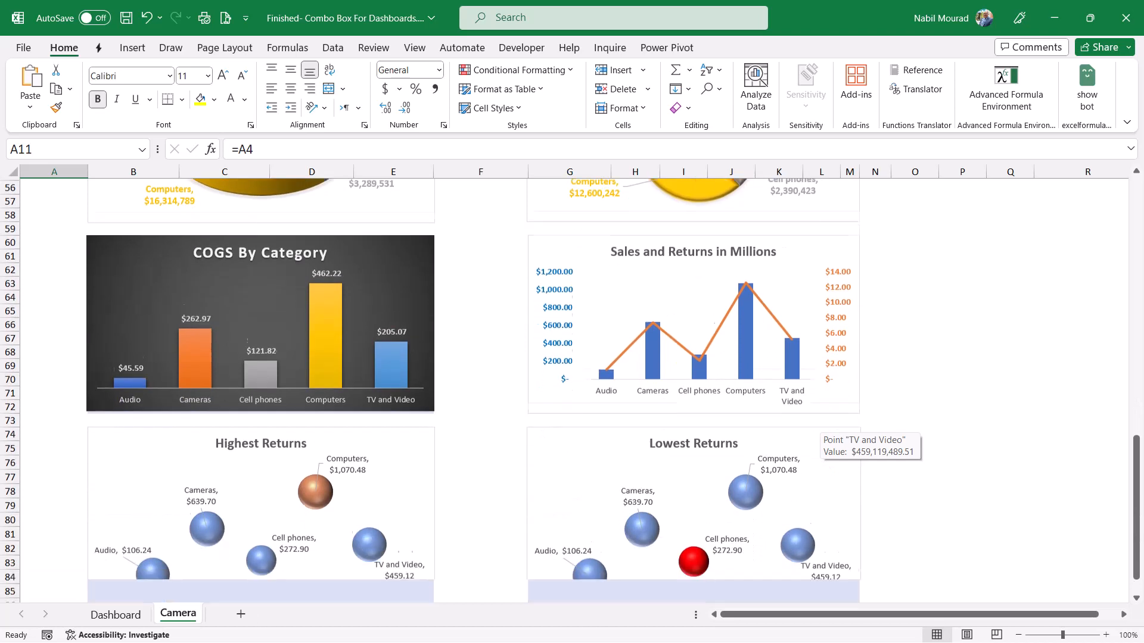
scroll("down", 3)
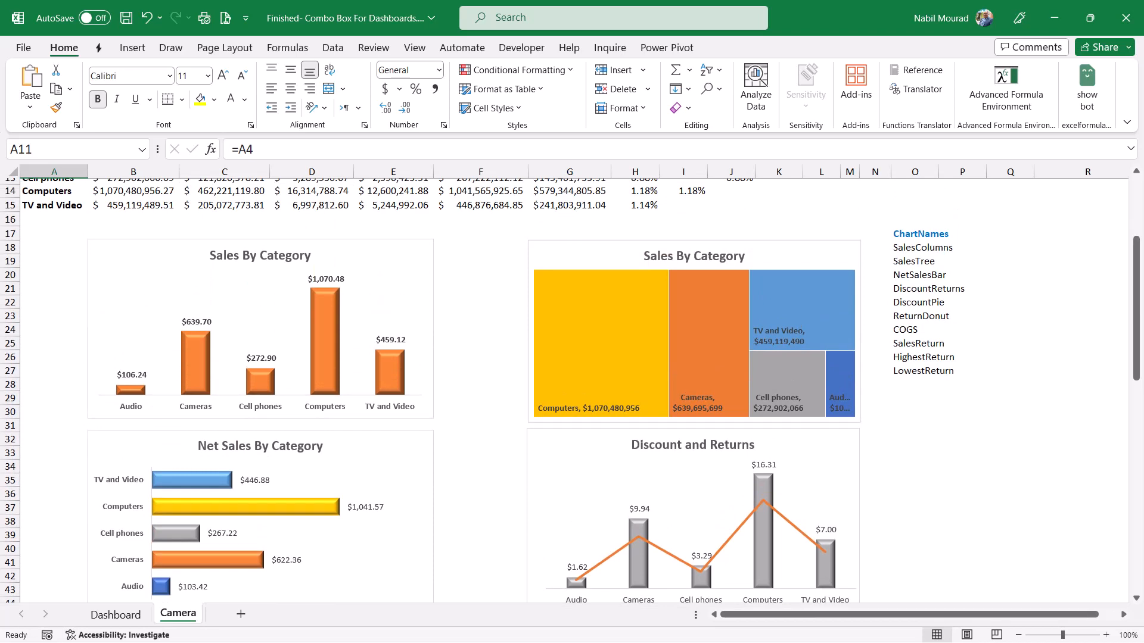
mouse_move(708, 386)
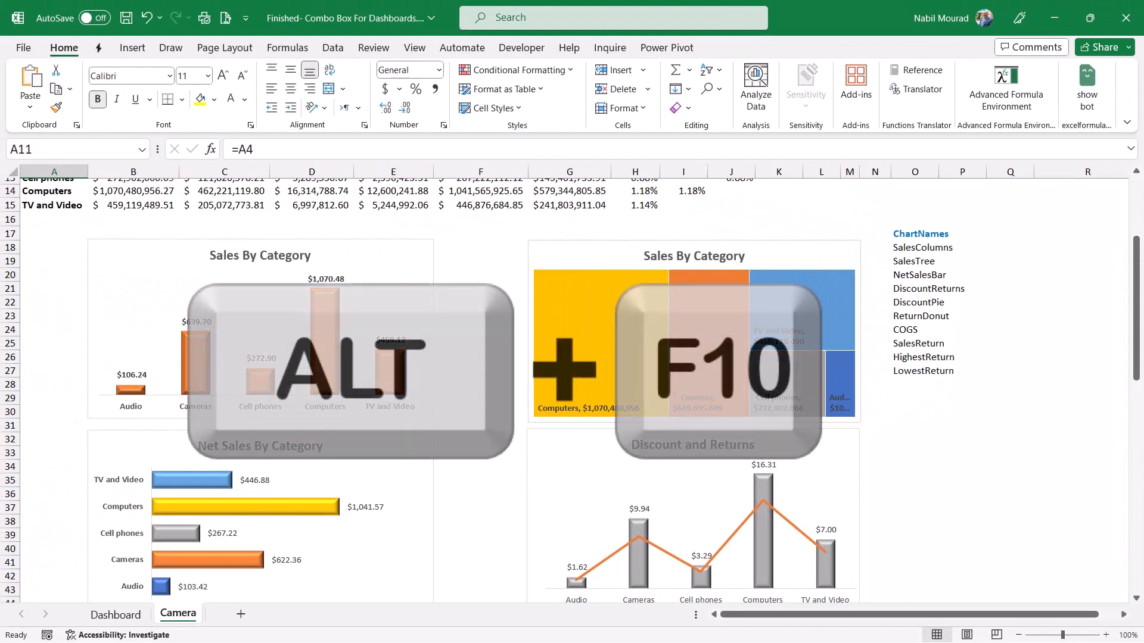
Hide then re-show all charts in the Selection pane (Alt+F10) and jump to DiscountPie via the Name Box.
key("alt+f10")
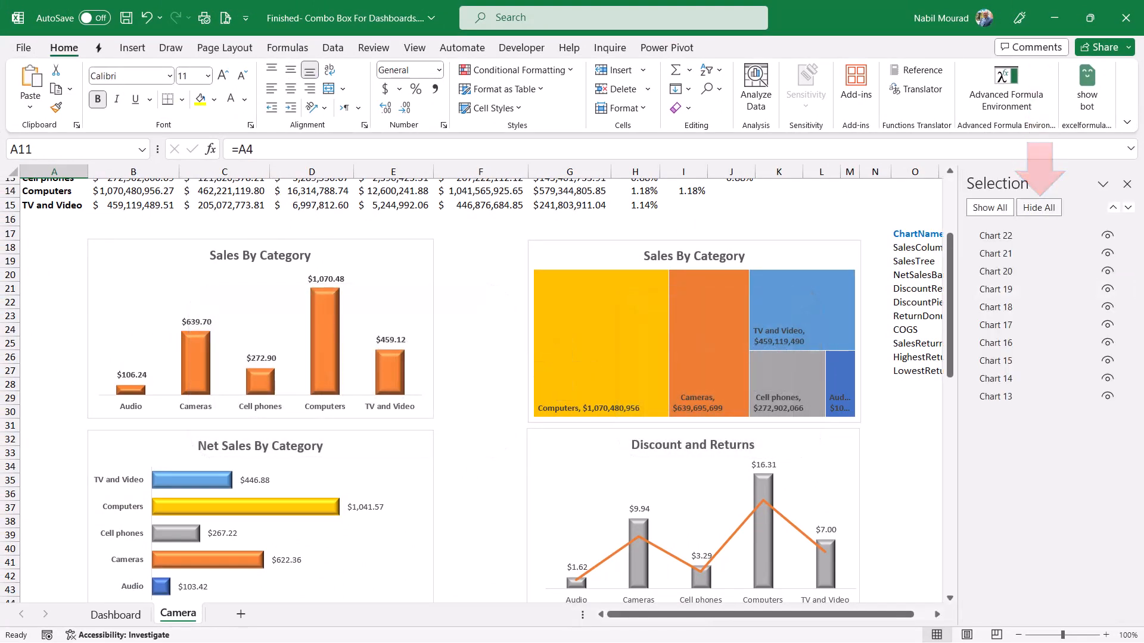
left_click(1039, 207)
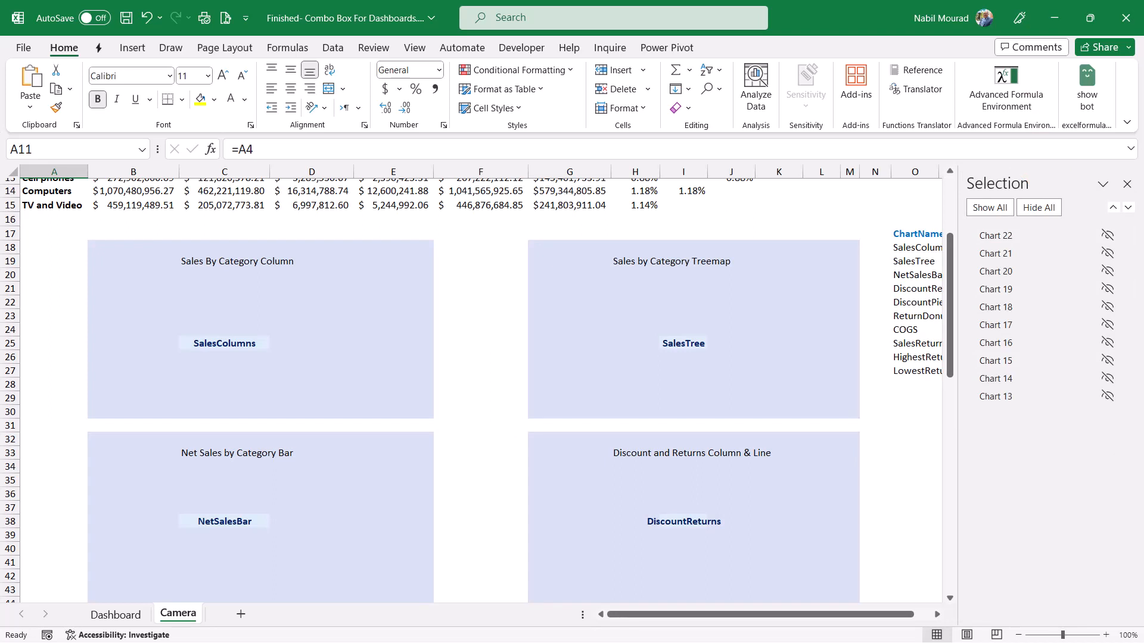
left_click(691, 324)
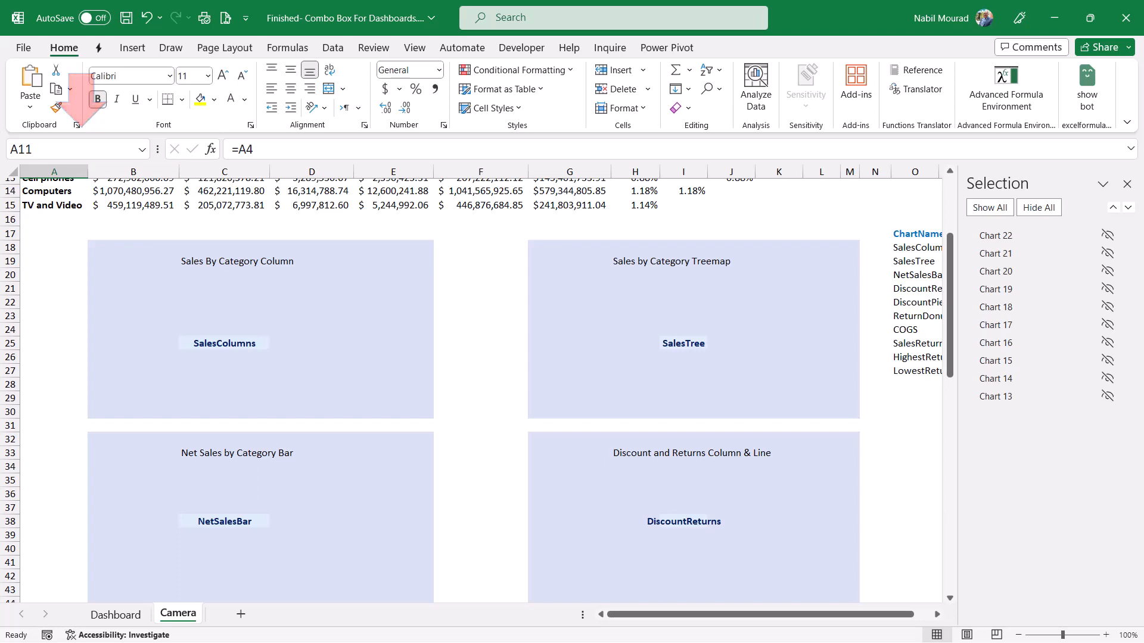
left_click(142, 149)
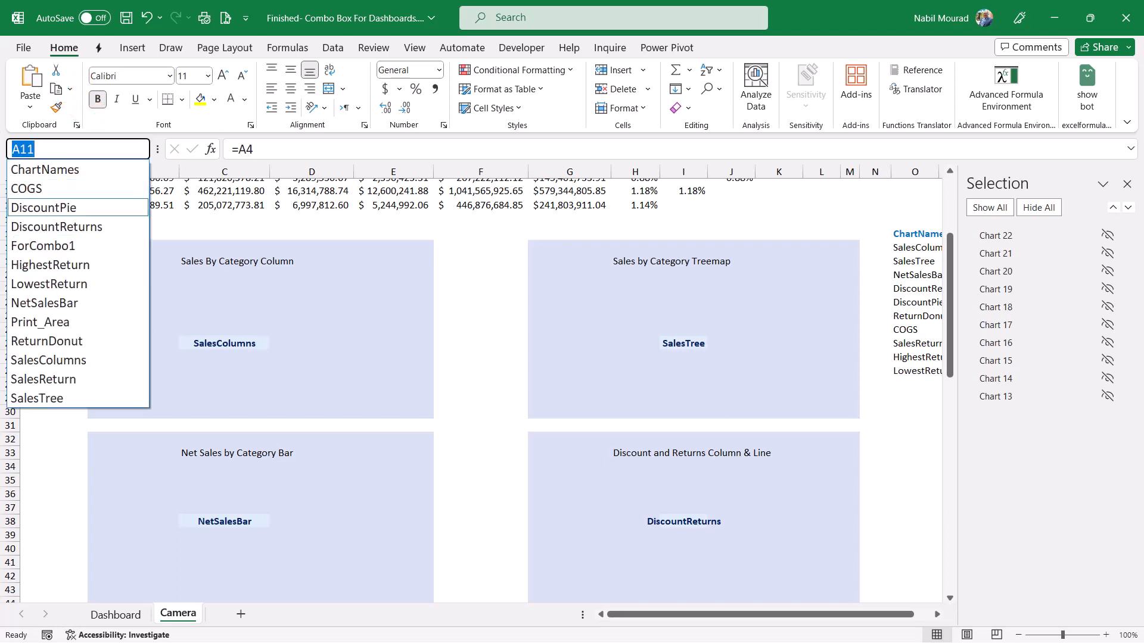
left_click(46, 207)
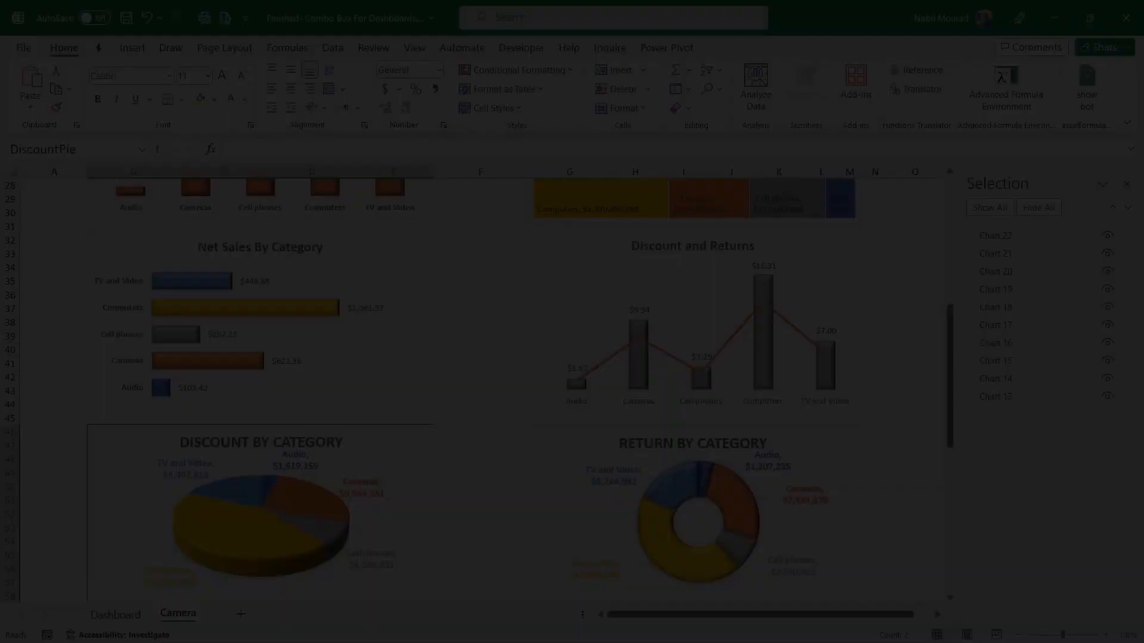
On the Dashboard, pick DiscountPie then LowestReturn in the combo box to swap the displayed chart.
left_click(116, 613)
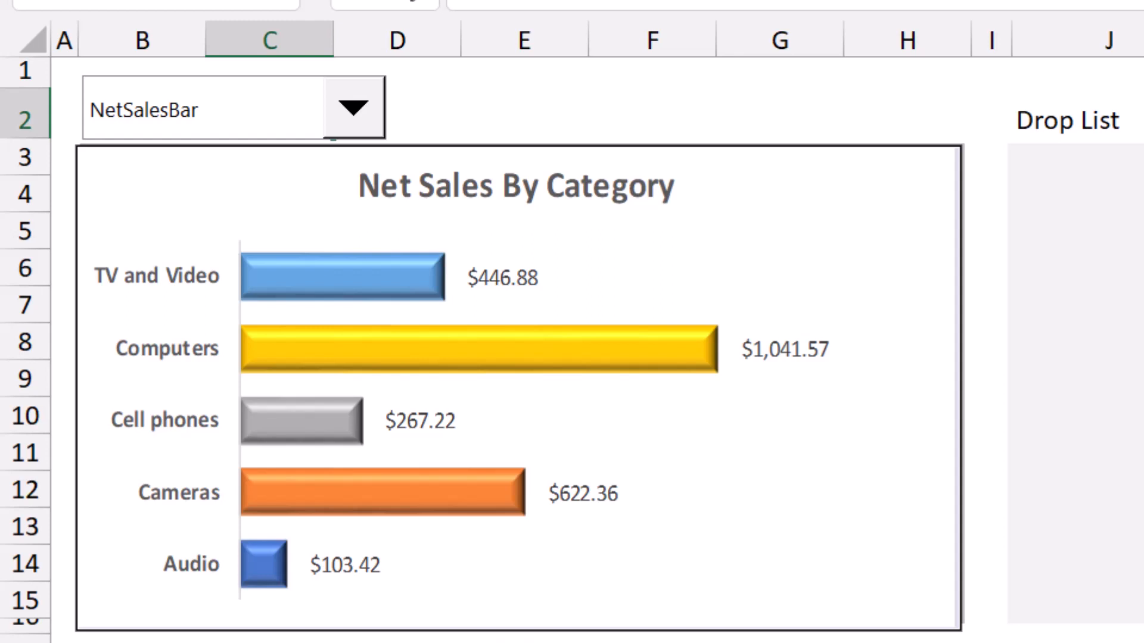
left_click(356, 106)
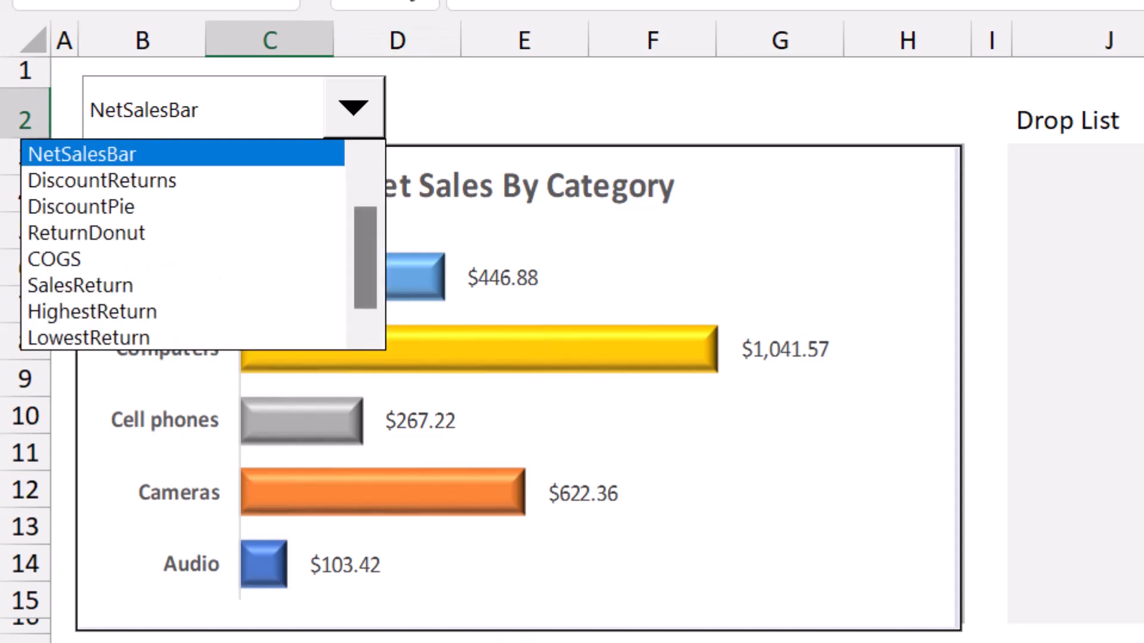
mouse_move(82, 207)
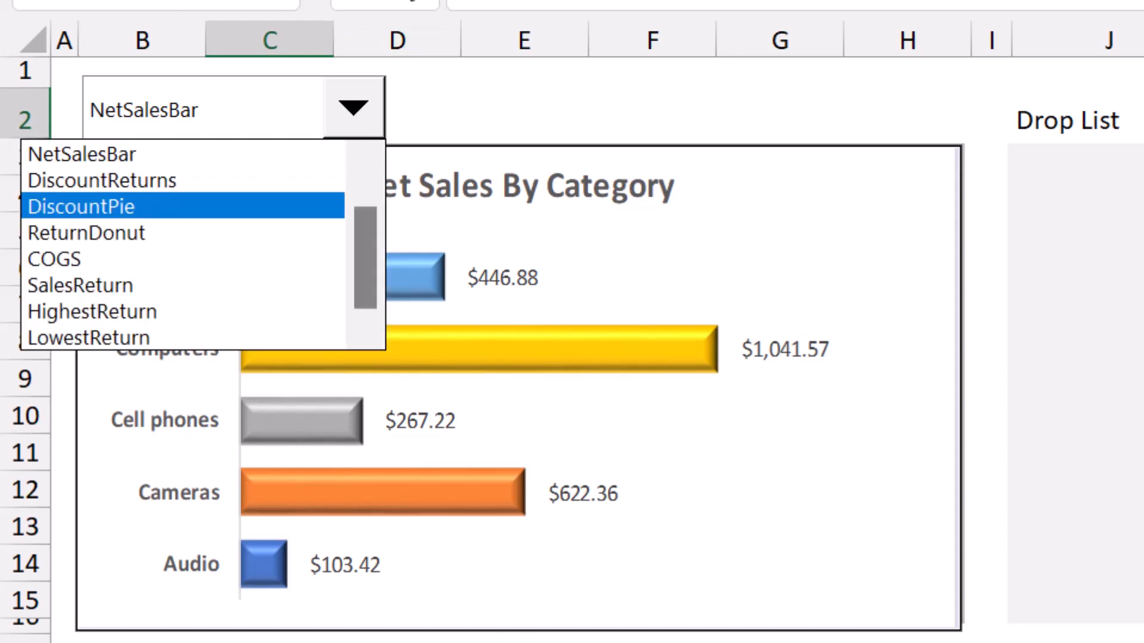
left_click(81, 206)
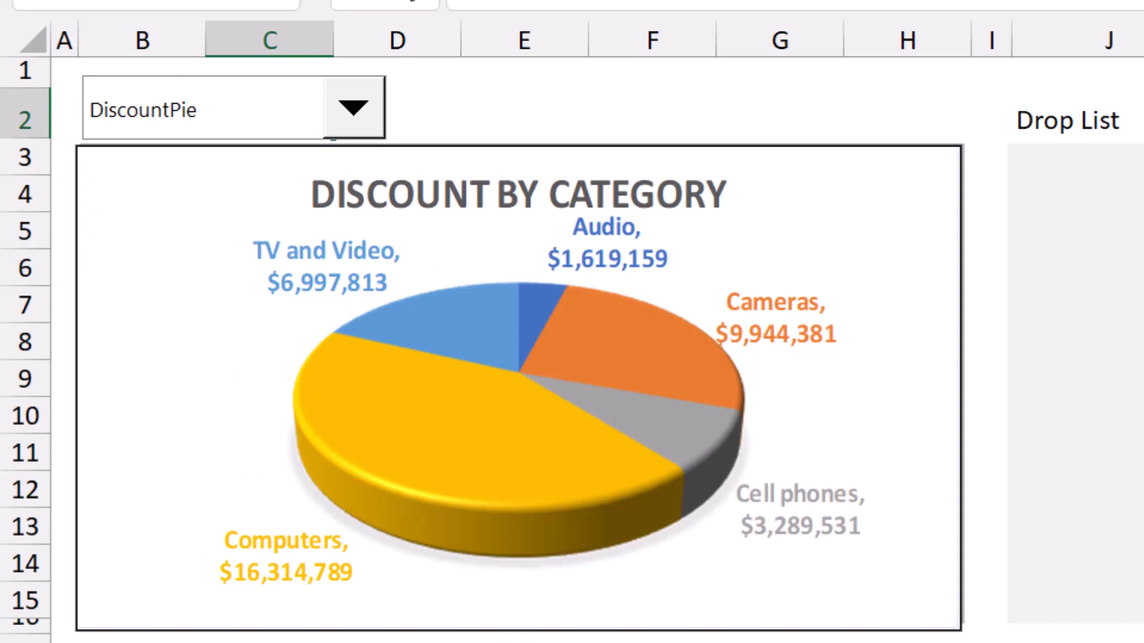
left_click(357, 107)
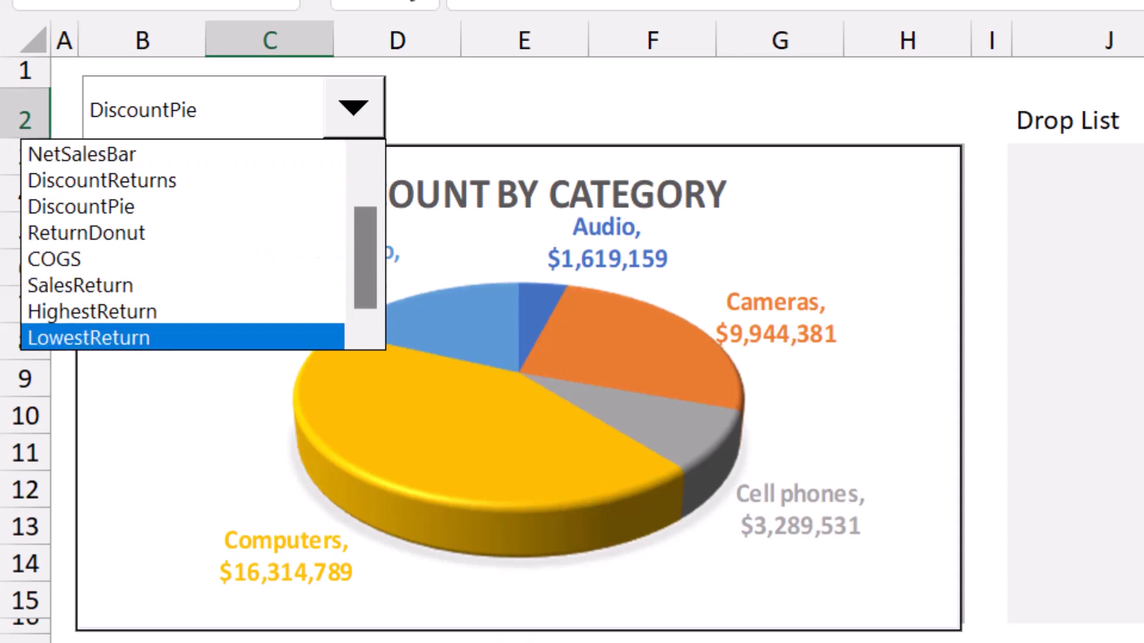
left_click(89, 337)
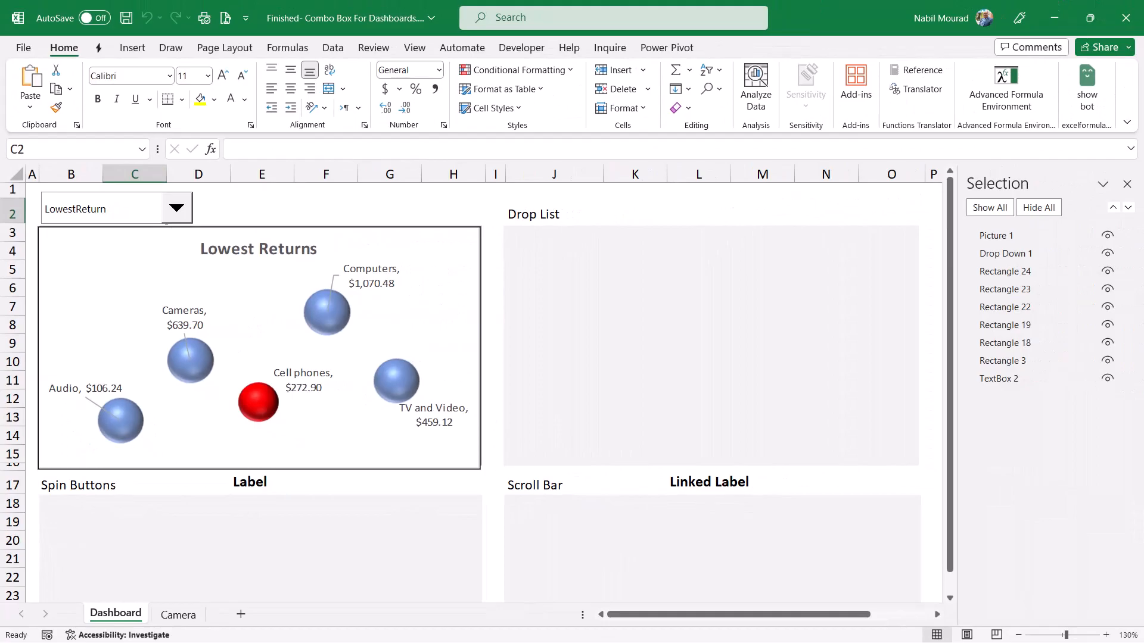
Return to the Camera sheet, unhide all charts and close the Selection pane.
left_click(178, 613)
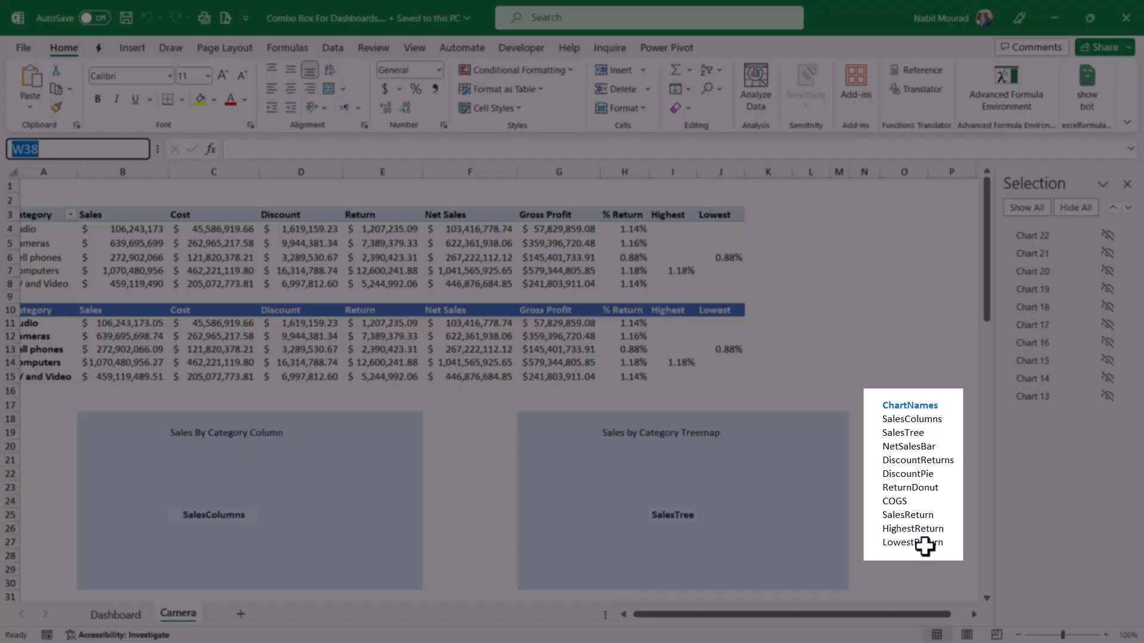
left_click(1026, 208)
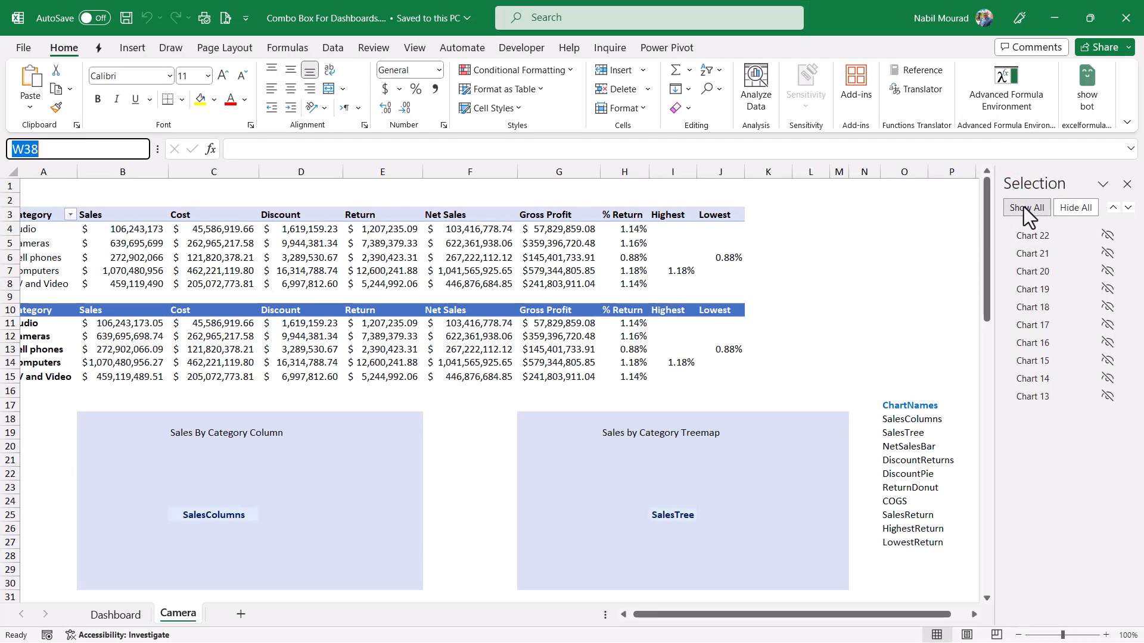
left_click(1026, 207)
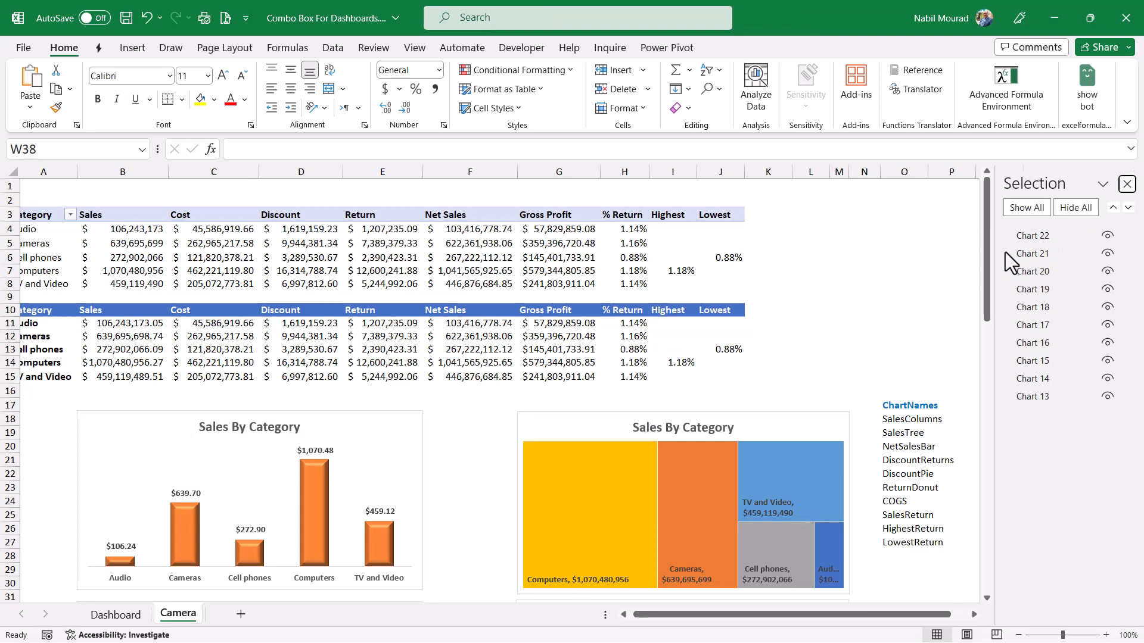
left_click(1126, 184)
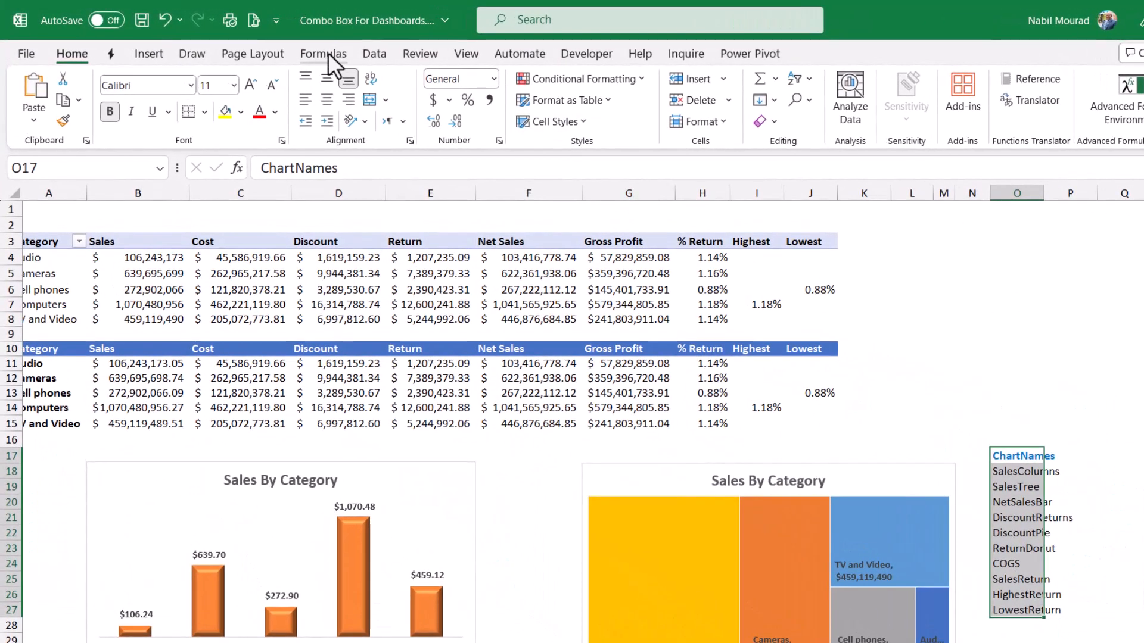
Create the ChartNames defined name from the selection using its top row.
left_click(582, 122)
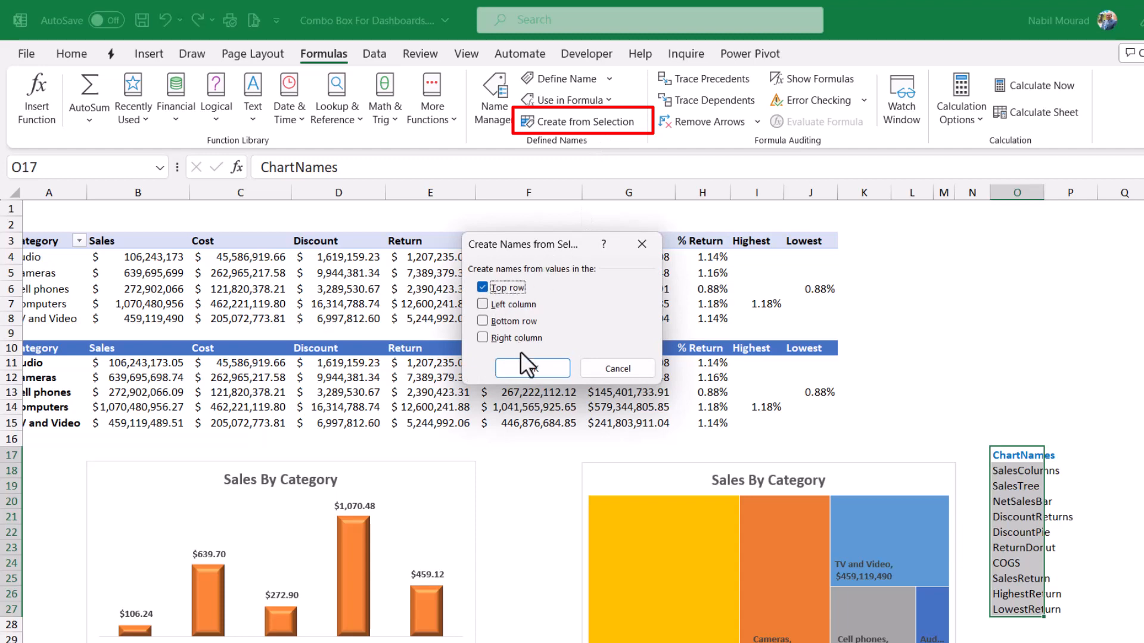
left_click(531, 368)
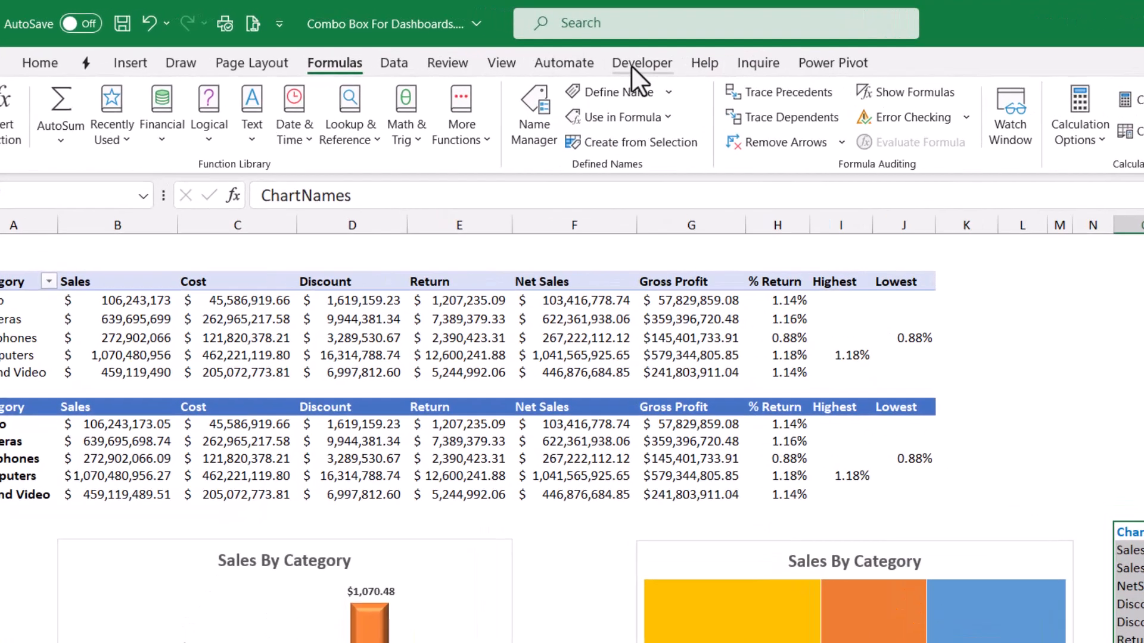
Show the Developer tab's form-control insert gallery for adding a combo box.
left_click(641, 63)
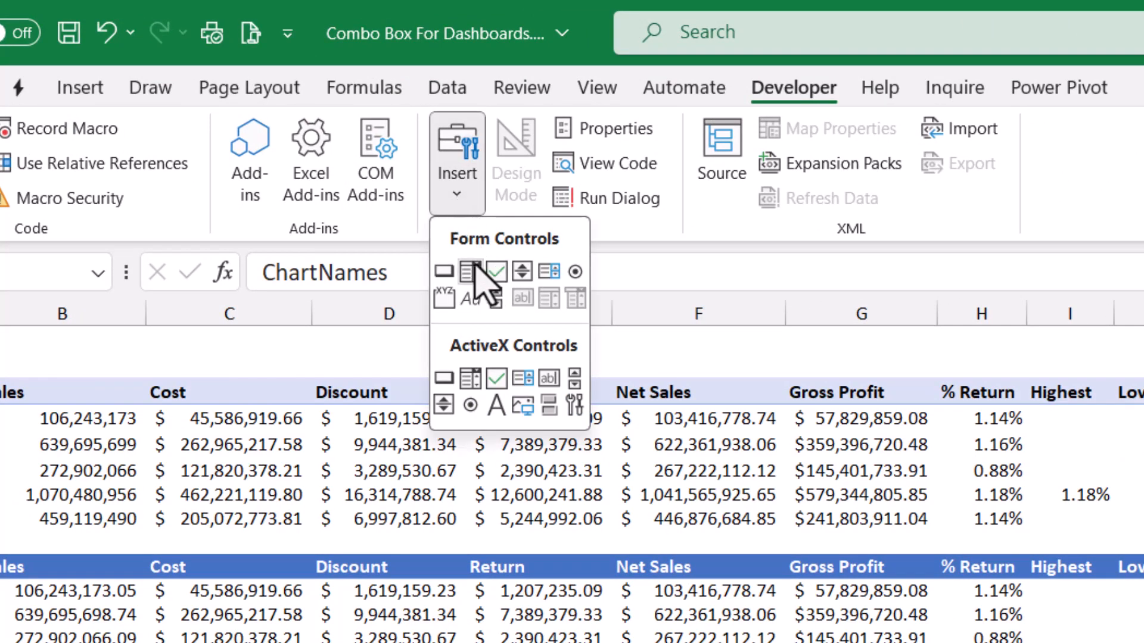
mouse_move(470, 272)
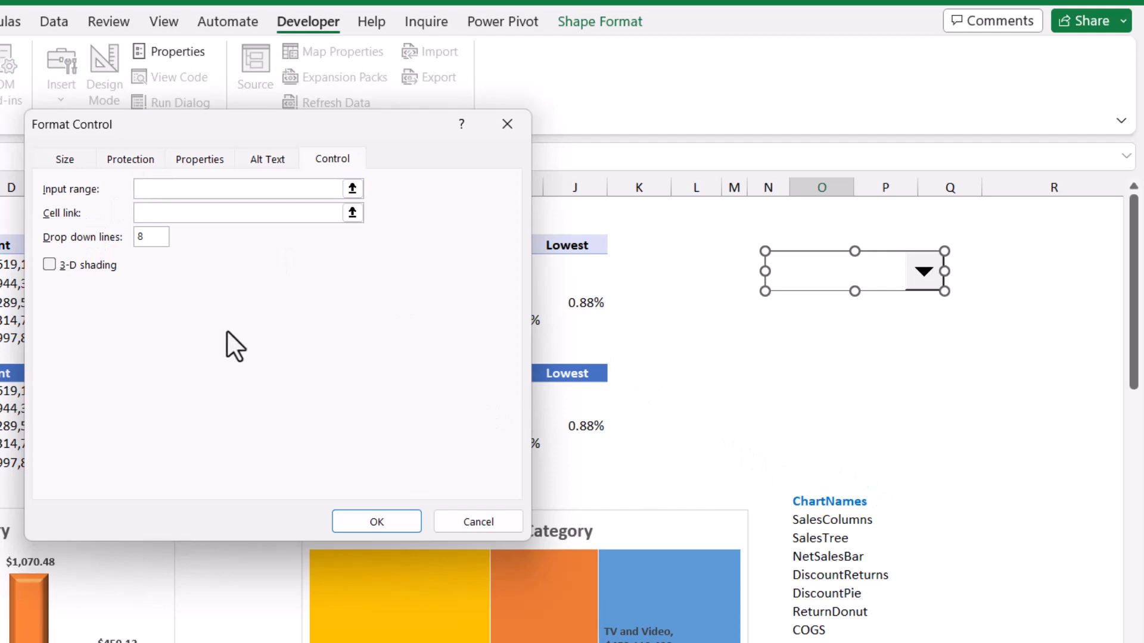
Set Input range to ChartNames and Cell link to Camera!$O$1.
type("ChartNames")
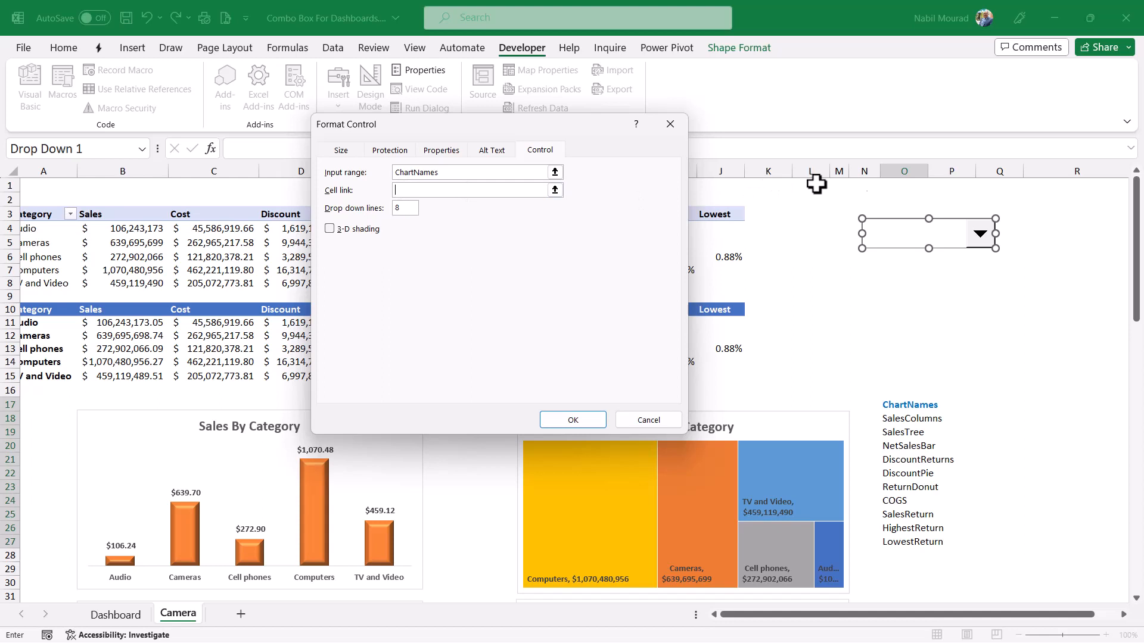
mouse_move(307, 228)
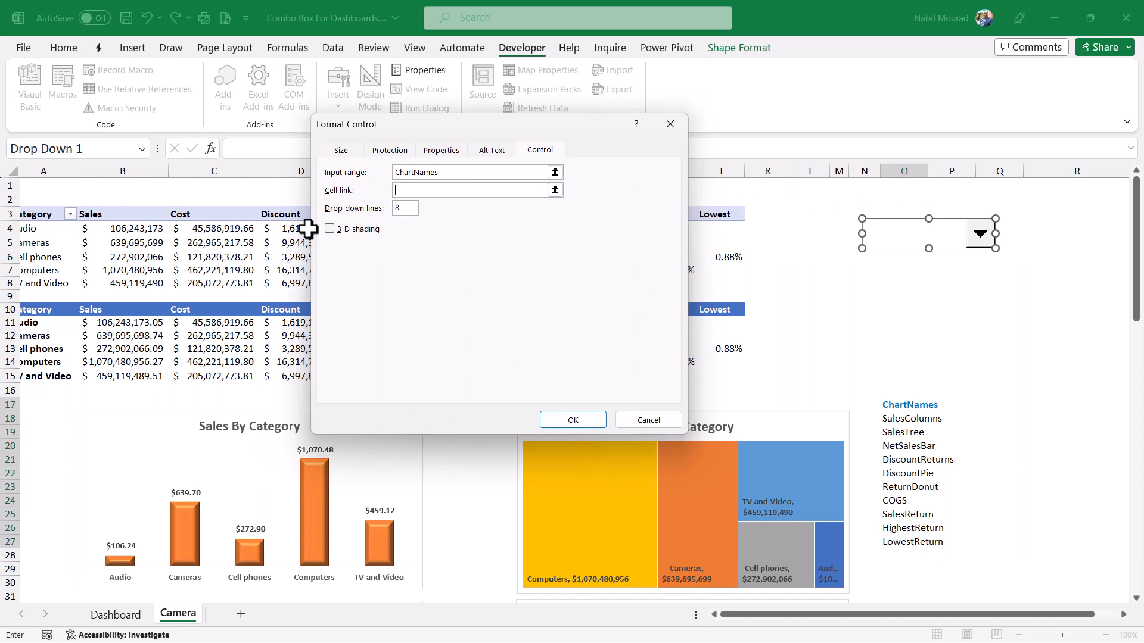
mouse_move(882, 175)
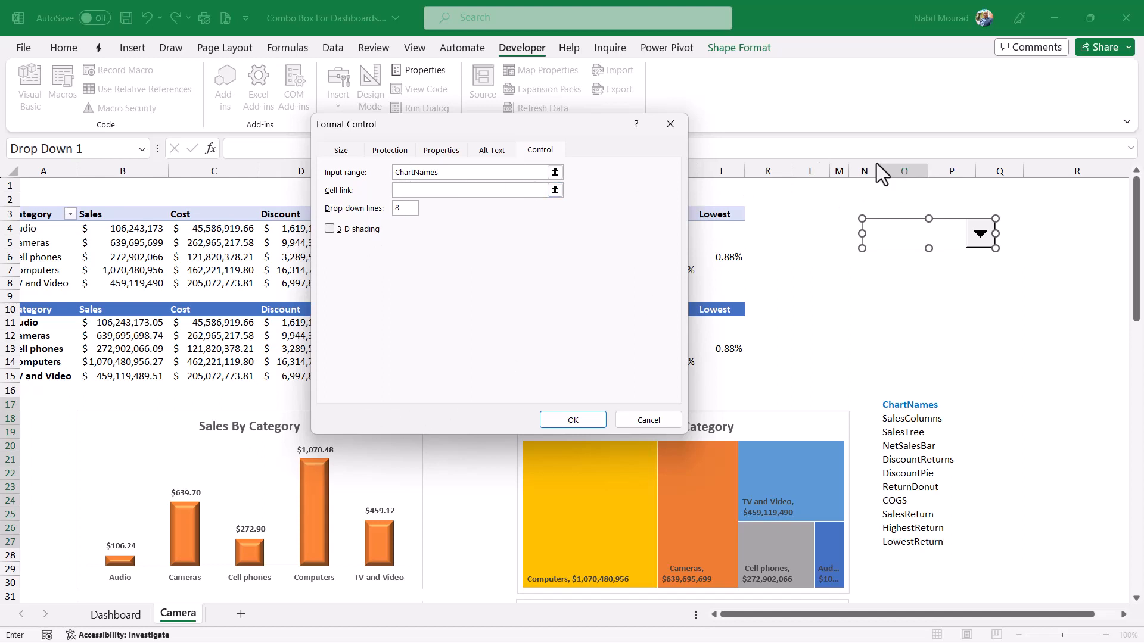
left_click(470, 190)
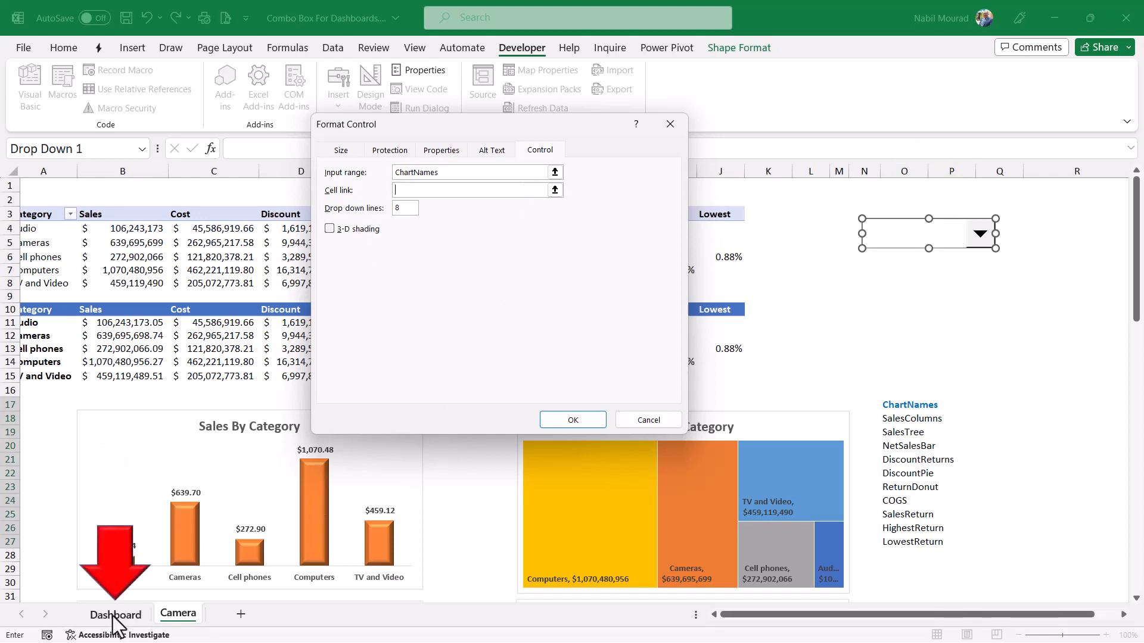
type("Dashboard!")
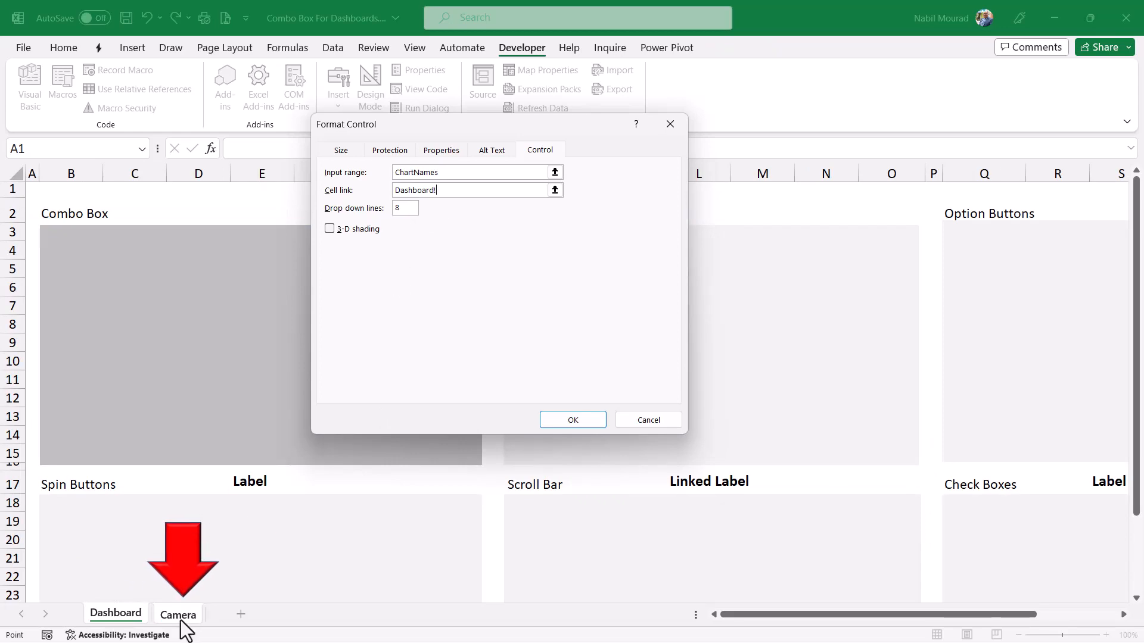
left_click(177, 613)
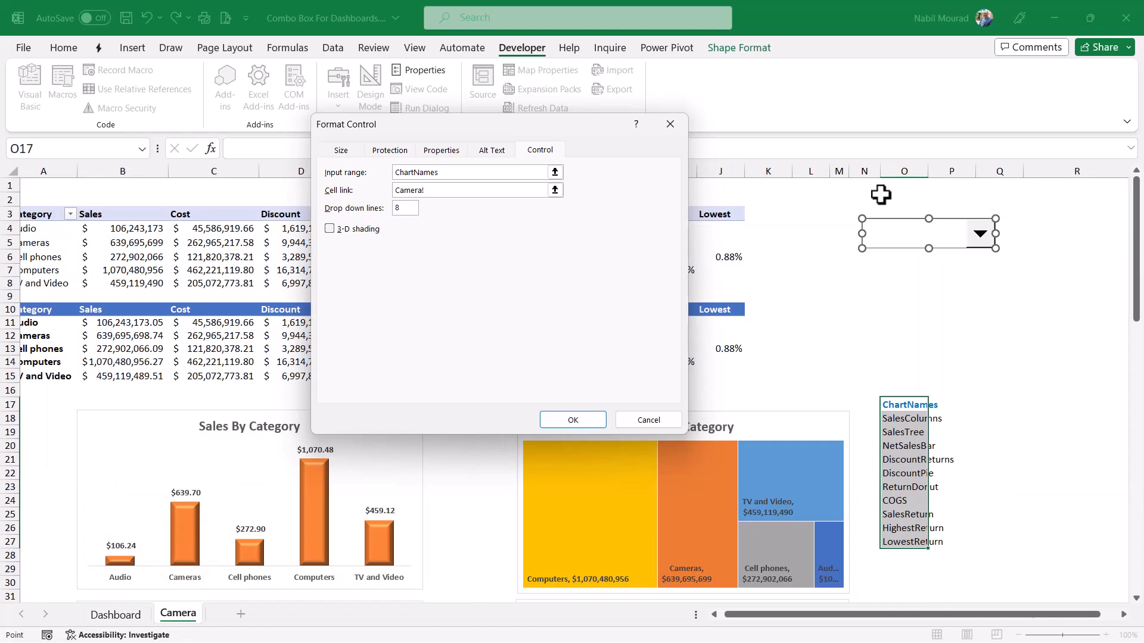
left_click(904, 185)
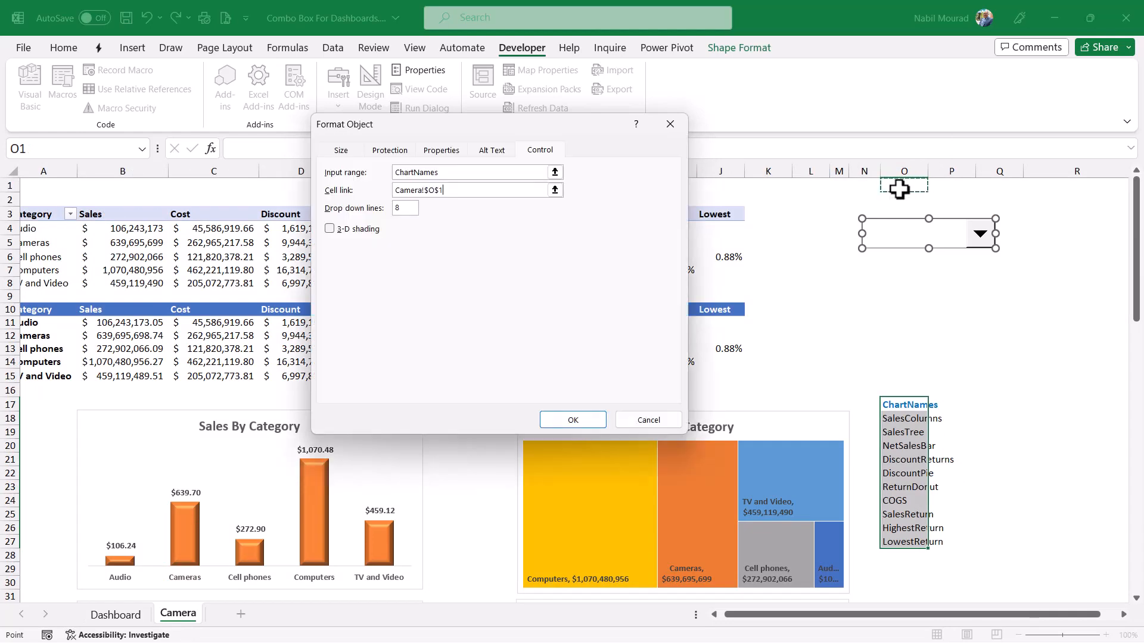
mouse_move(421, 277)
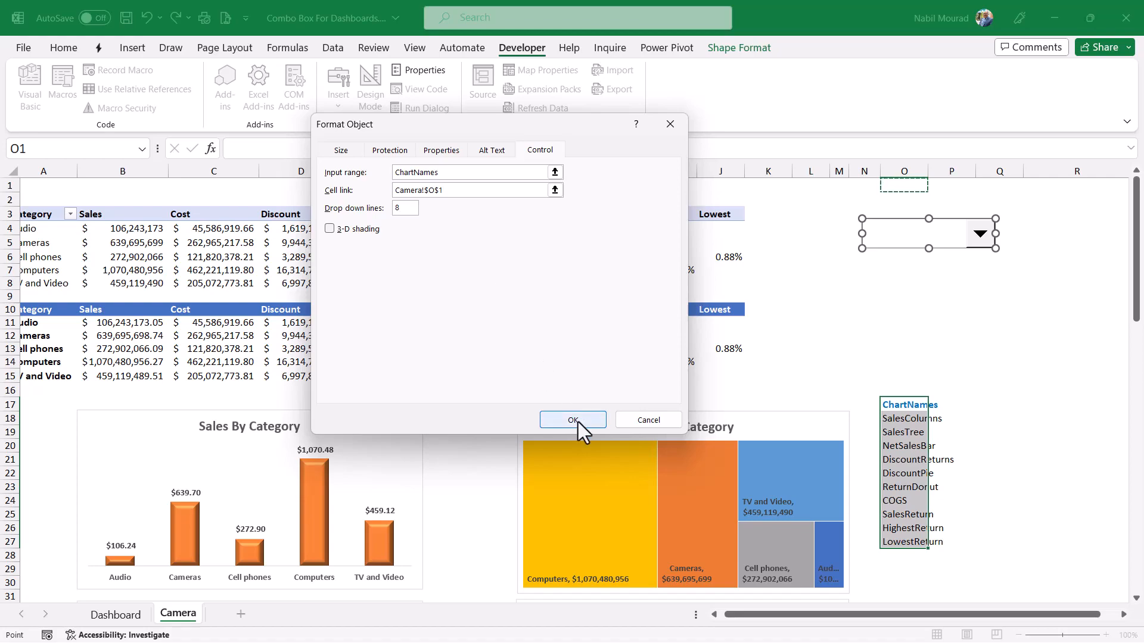
Confirm the combo box settings so choosing NetSalesBar writes 3 into O1.
left_click(573, 420)
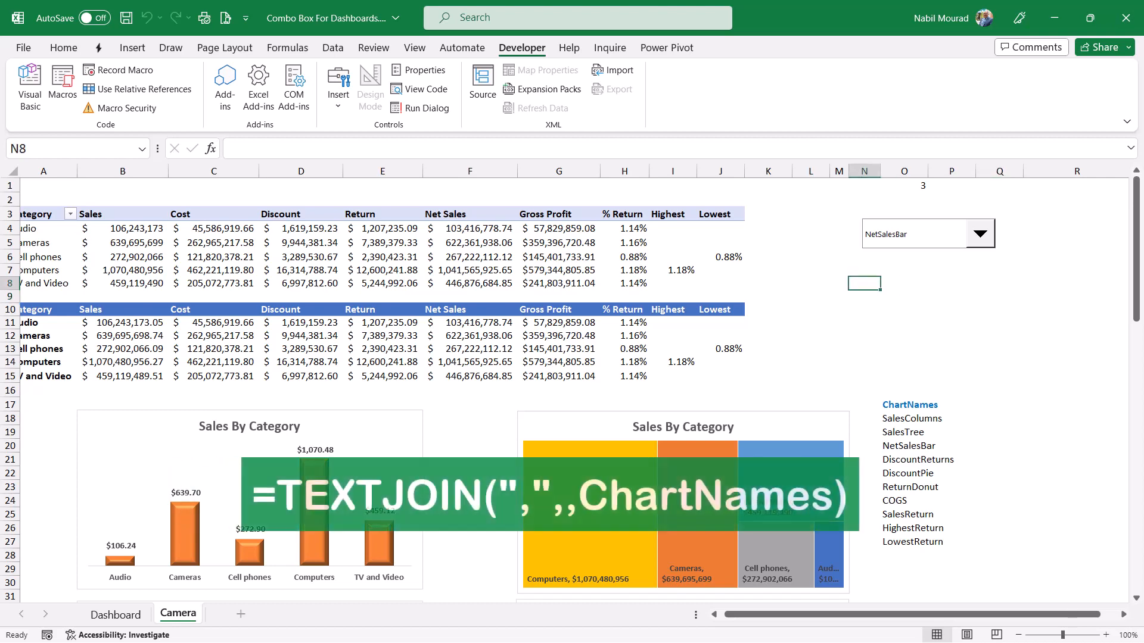
Enter =TEXTJOIN(",",,ChartNames) in N8 to join all chart names with commas.
type("=textjoin")
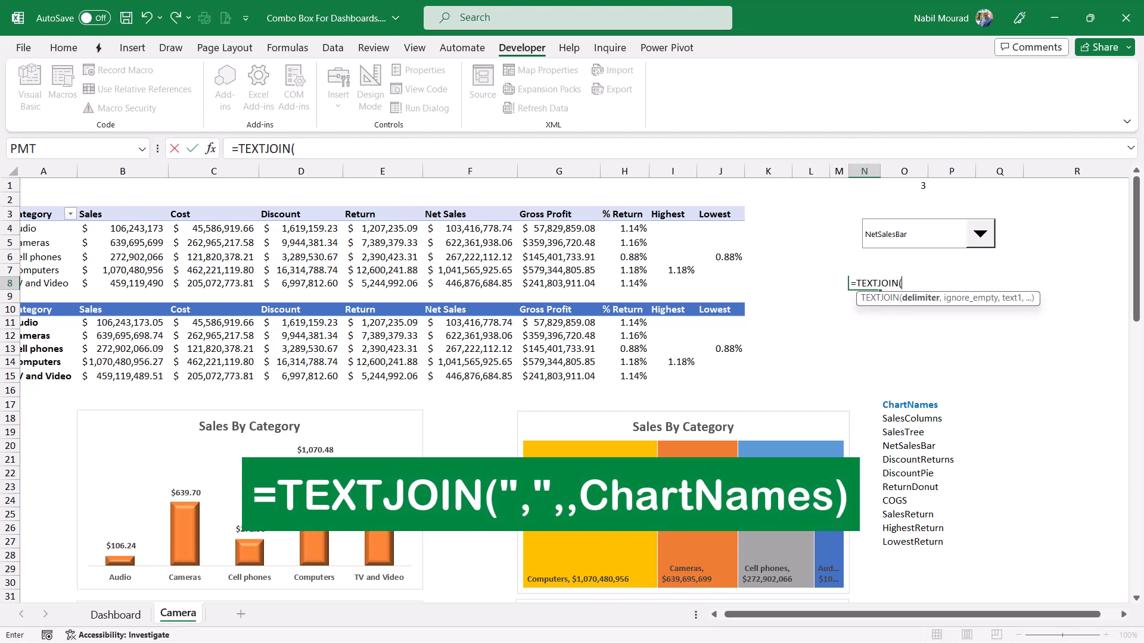
type("\",")
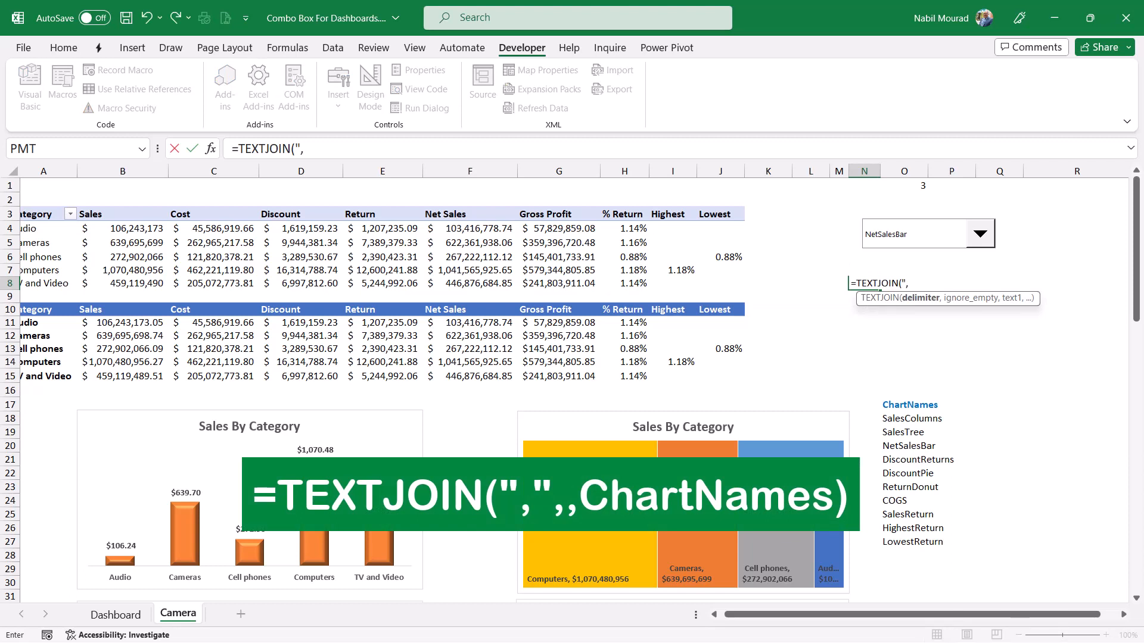
type(",\"")
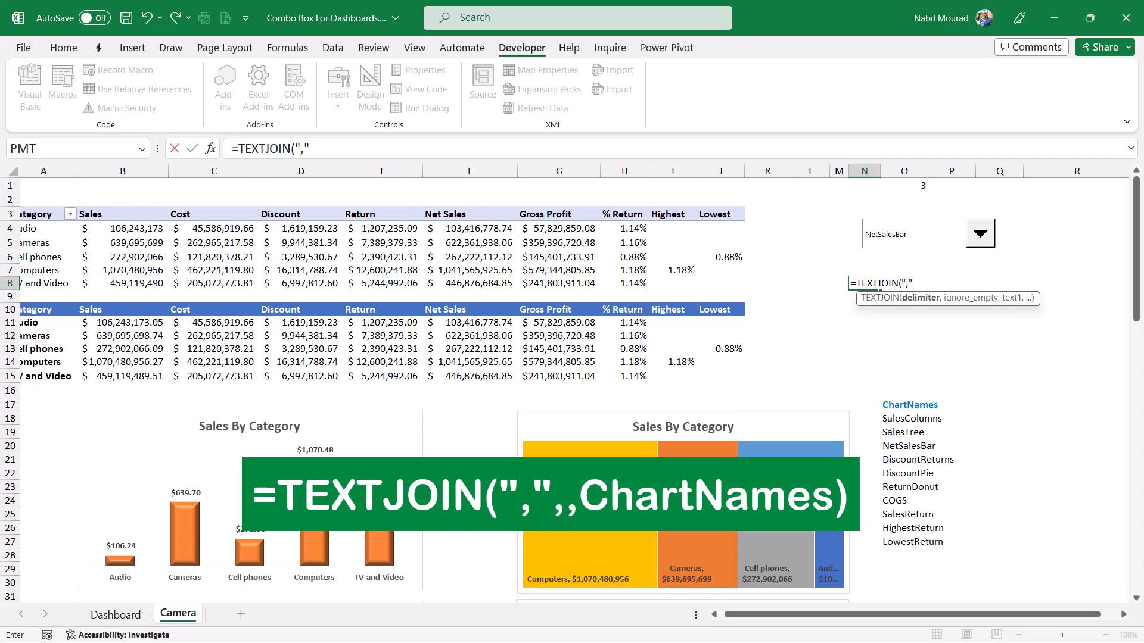
type(",")
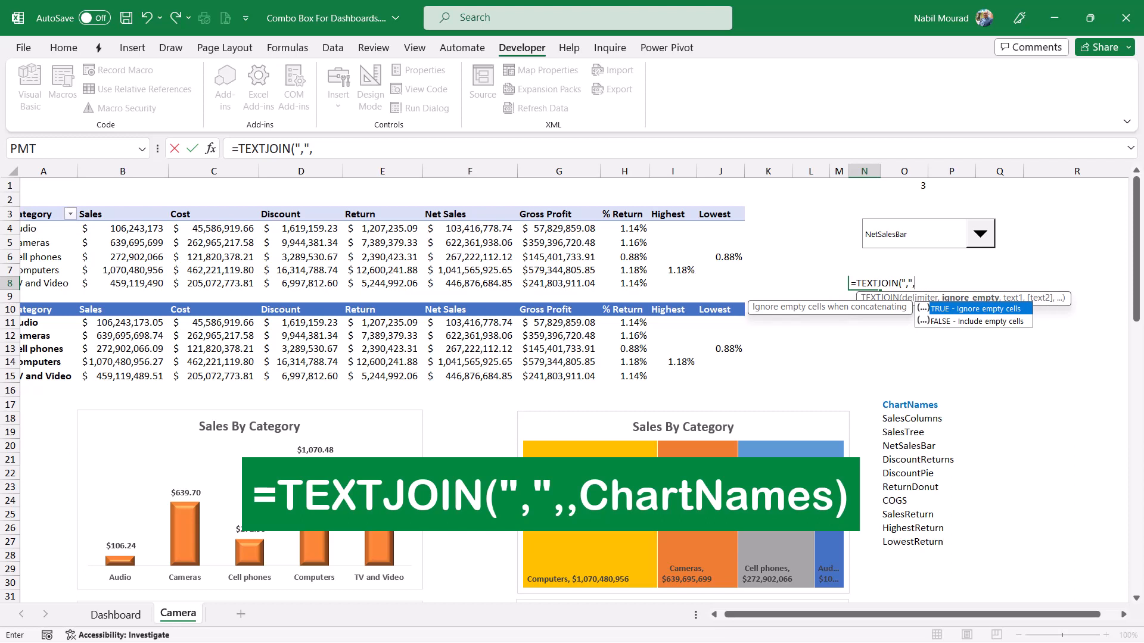
type(",")
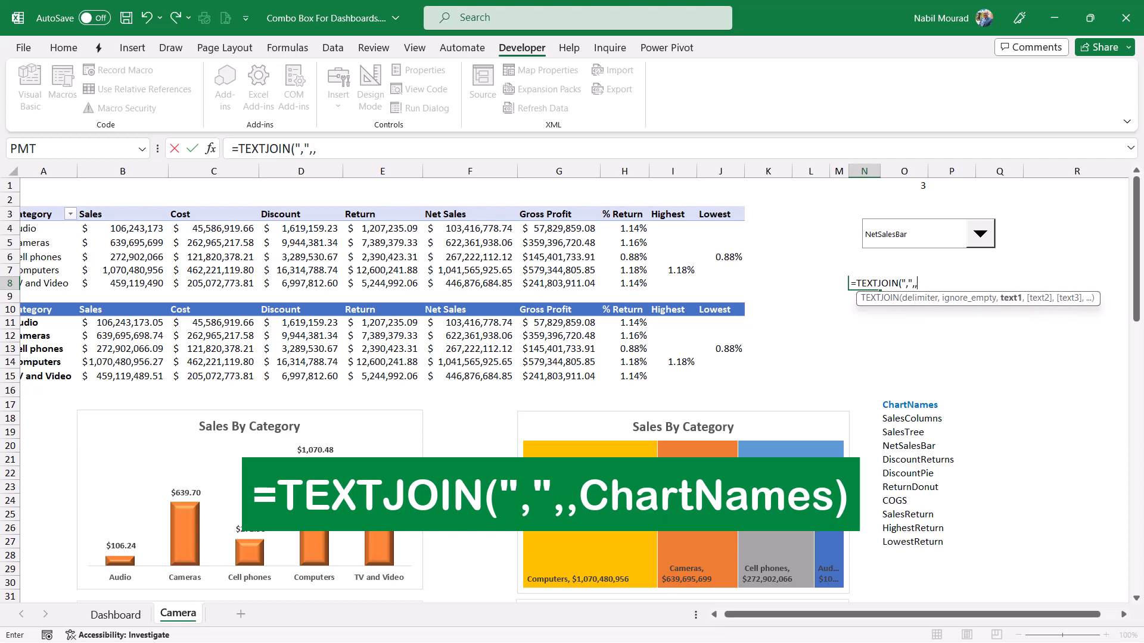
left_click_drag(903, 418, 903, 541)
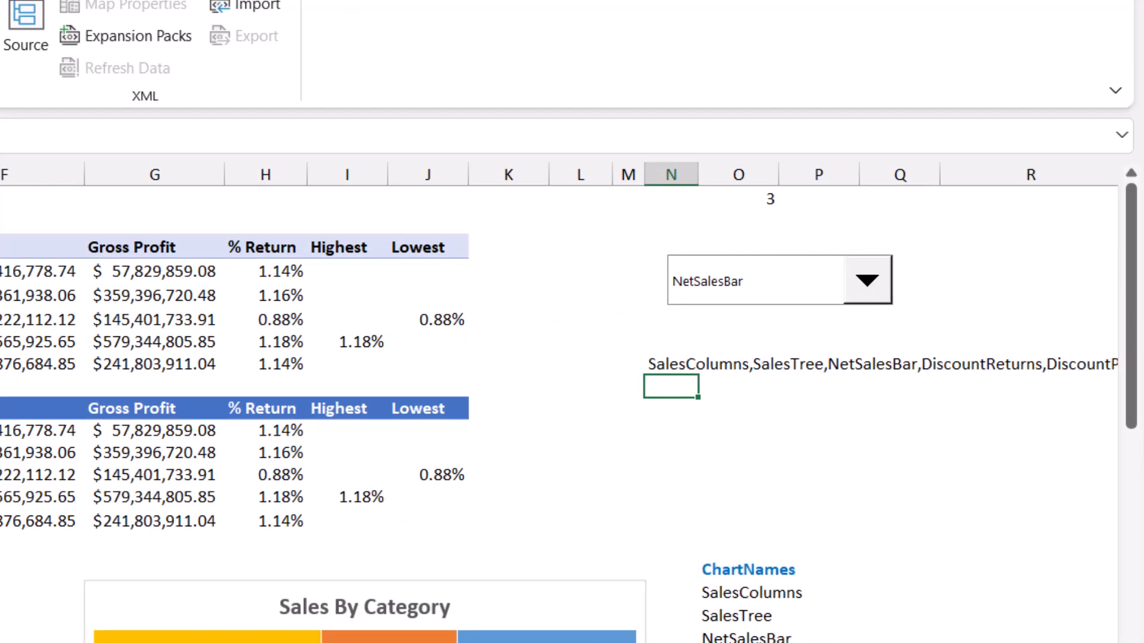
Copy N8 and paste the joined chart names into N10 as plain values (Ctrl+Shift+V).
key("ctrl+c")
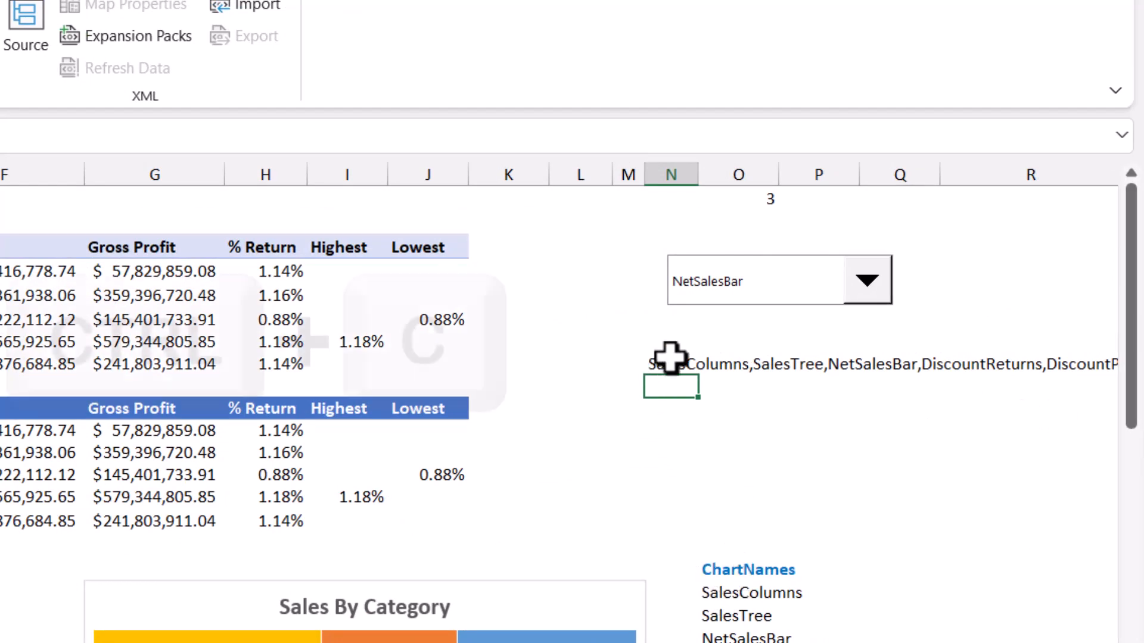
key("ctrl+c")
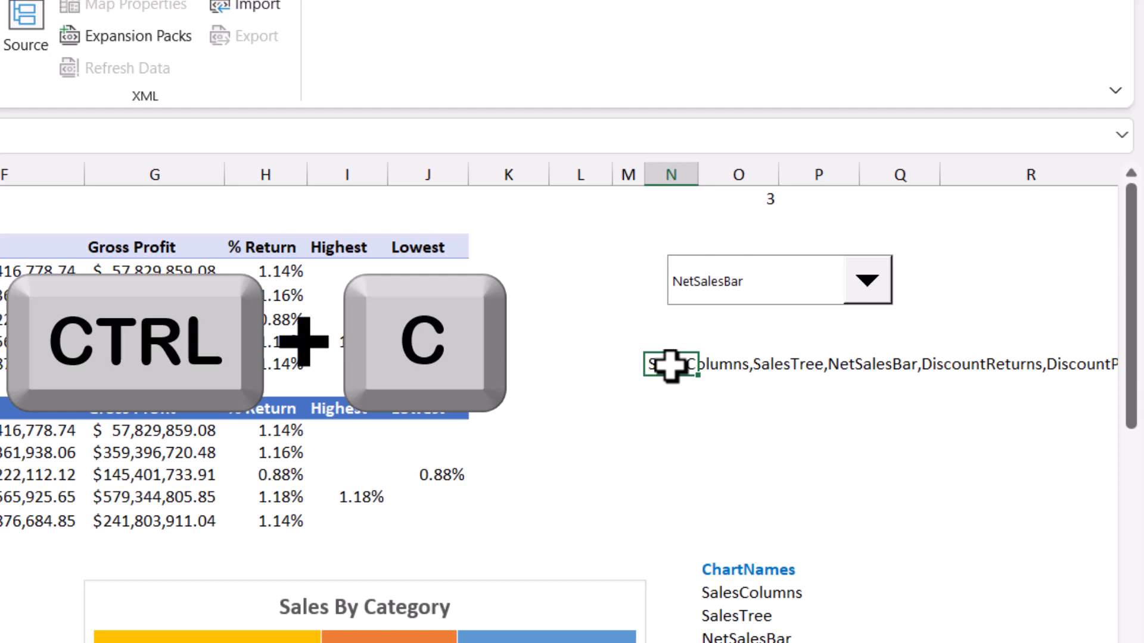
key("ctrl+c")
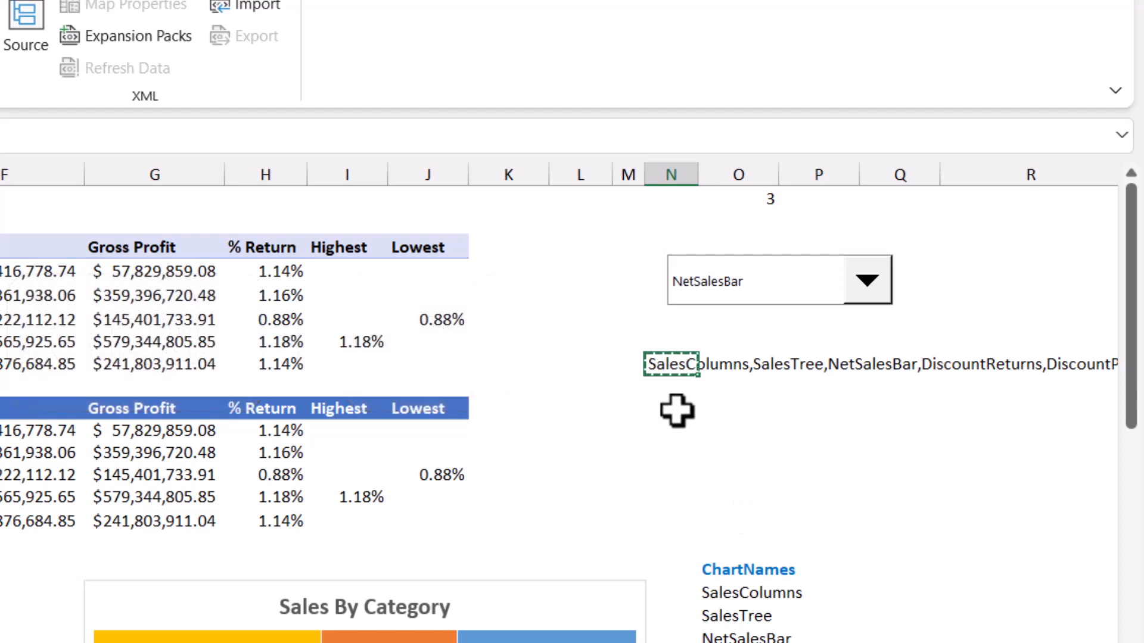
key("ctrl+shift+v")
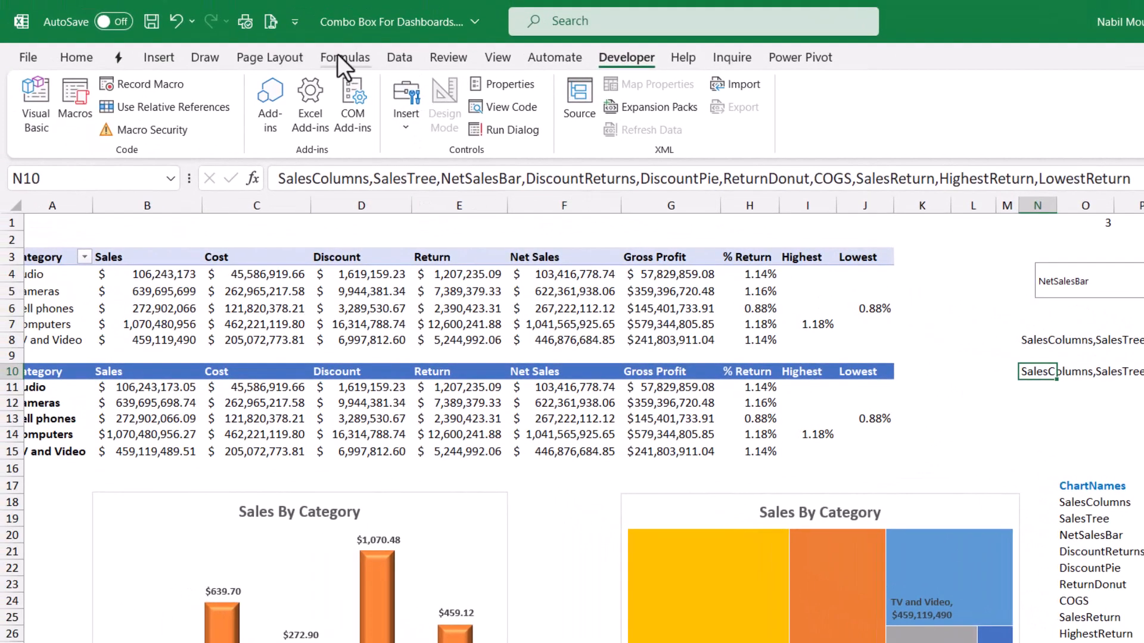
Define MyCharts as =CHOOSE(Camera!$O$1, SalesColumns,…,LowestReturn) and confirm.
left_click(344, 57)
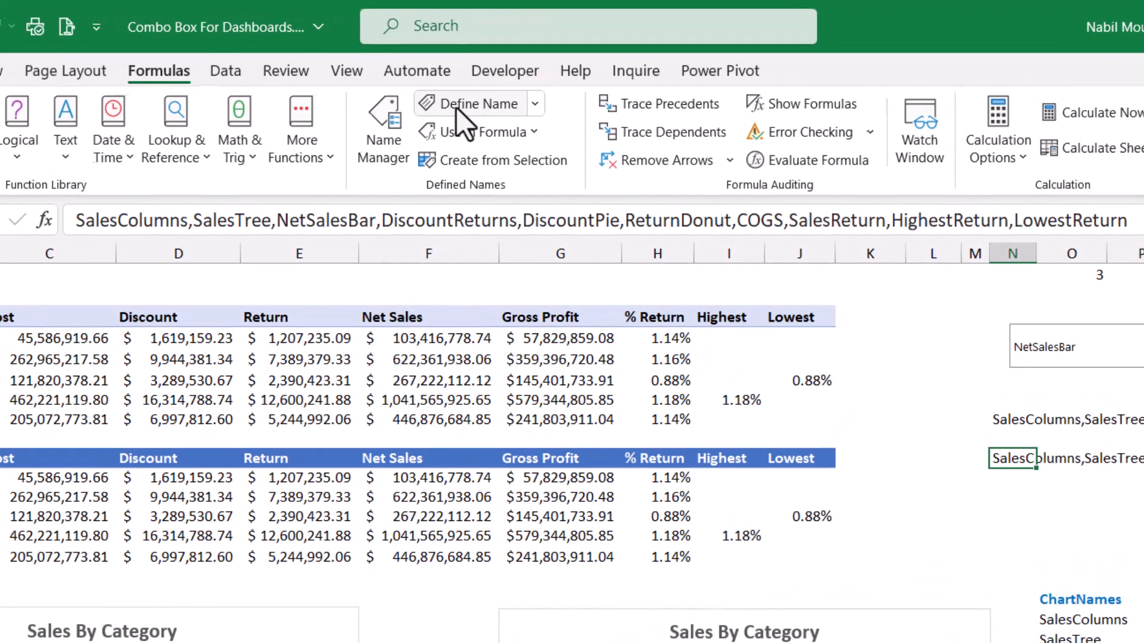
left_click(476, 103)
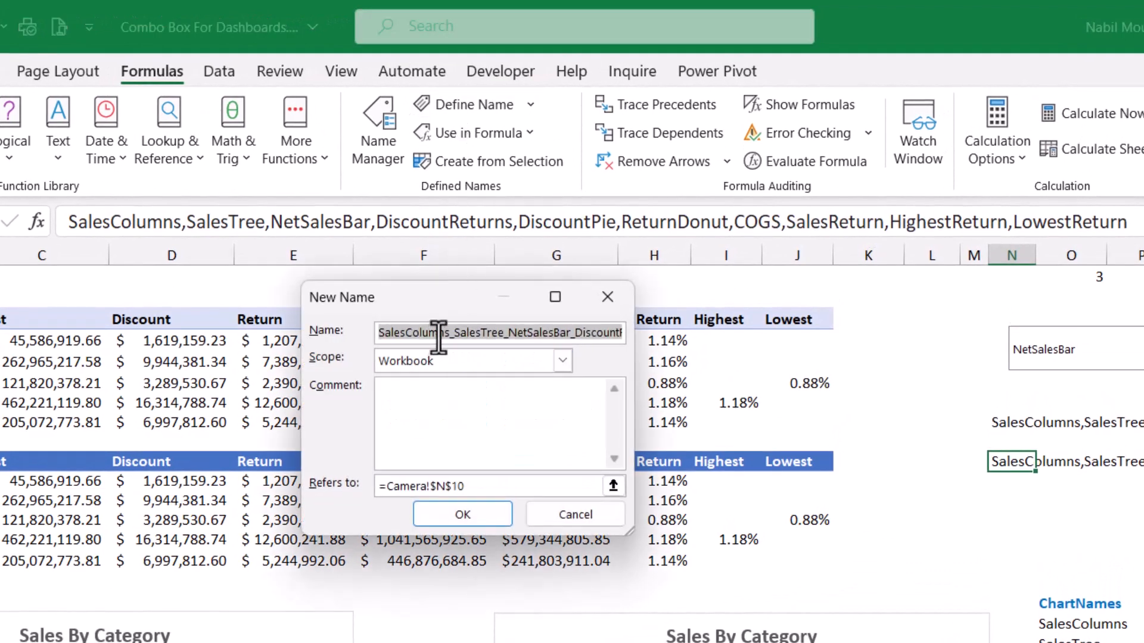
type("MyCharts")
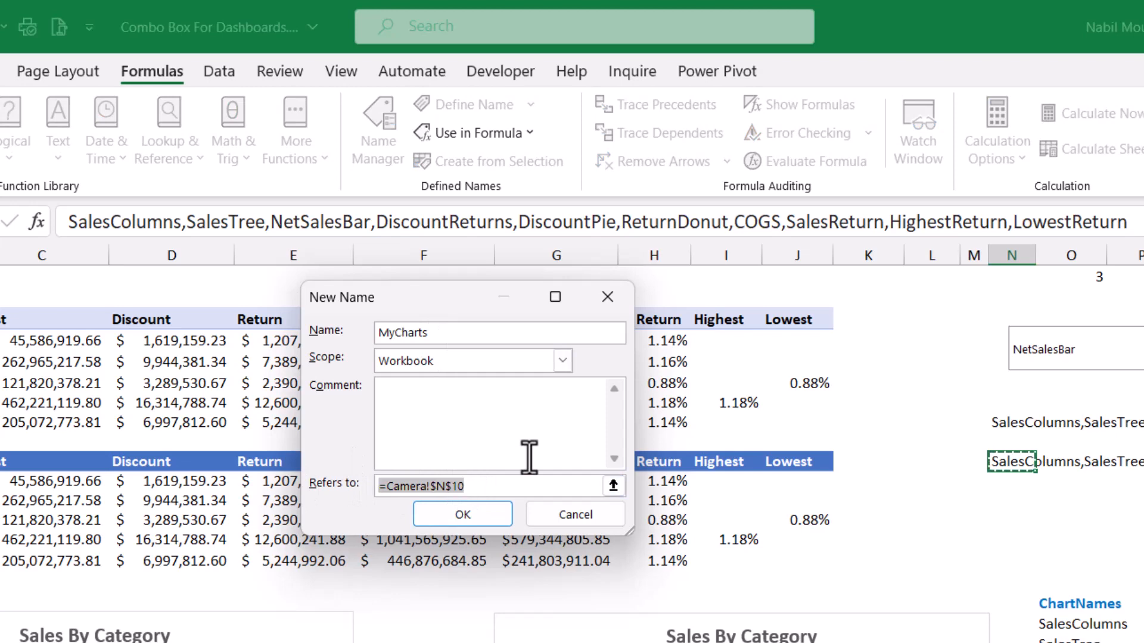
type("=Choose(")
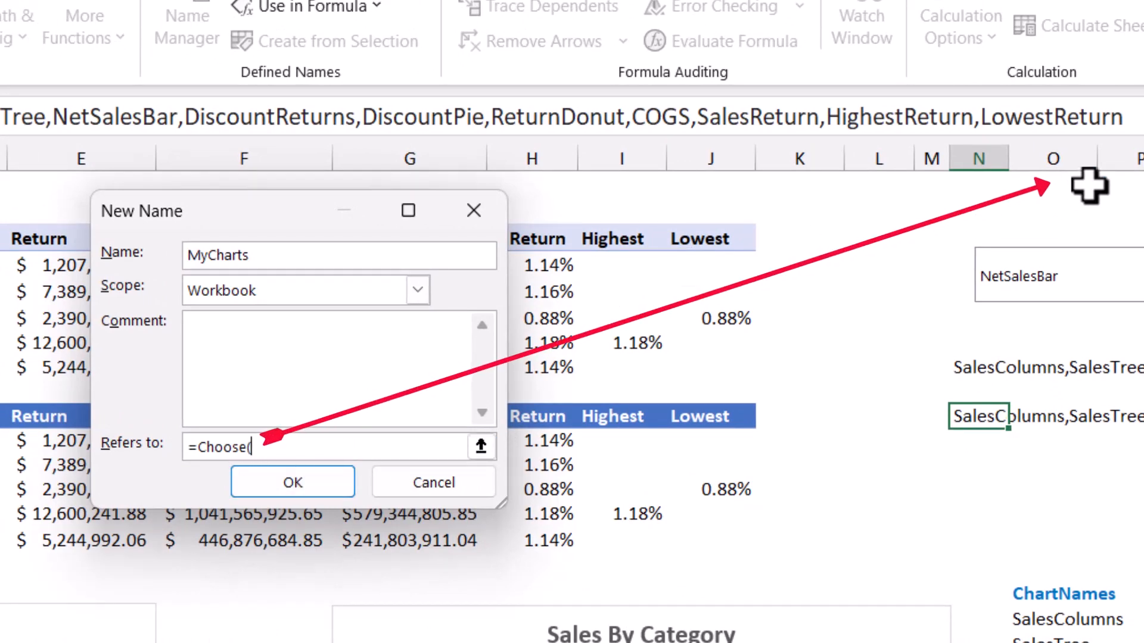
left_click(1054, 184)
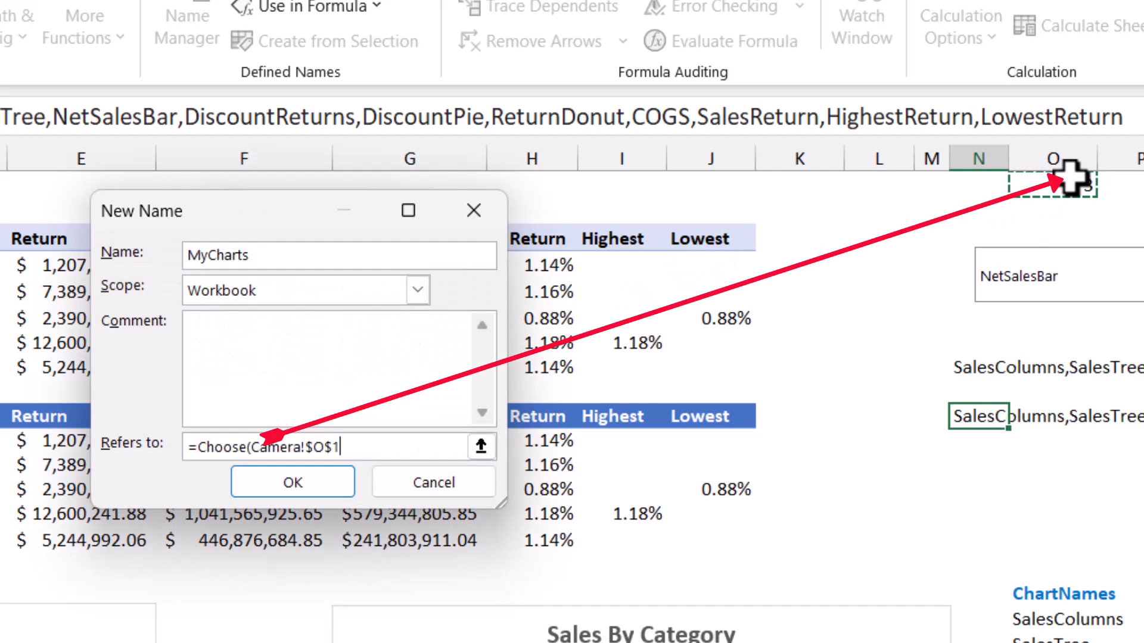
left_click(1052, 157)
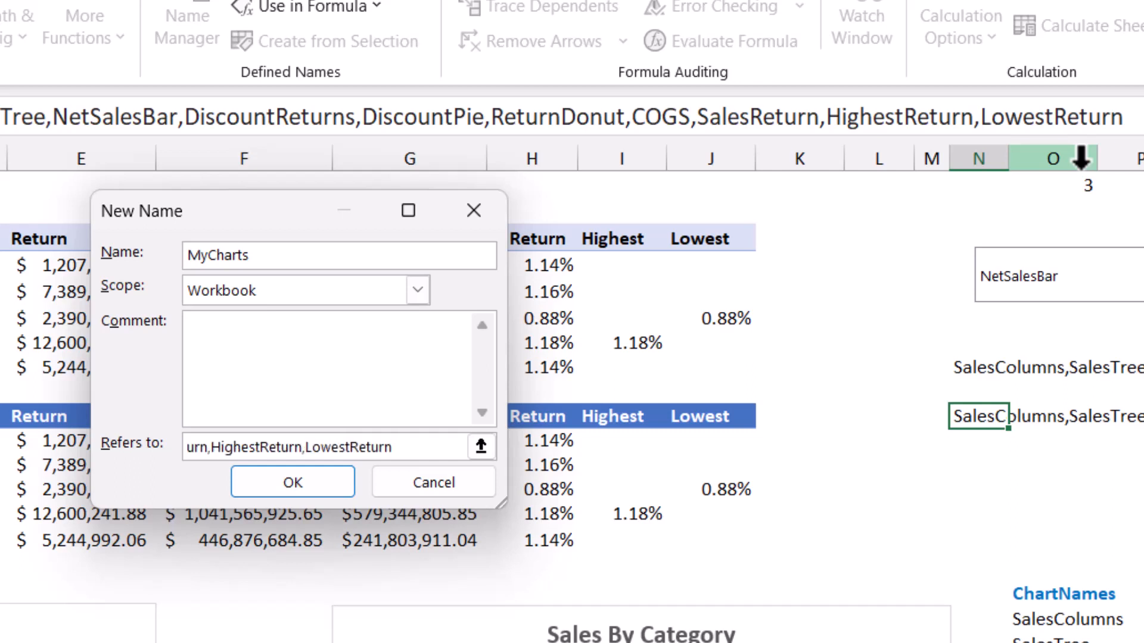
type(")")
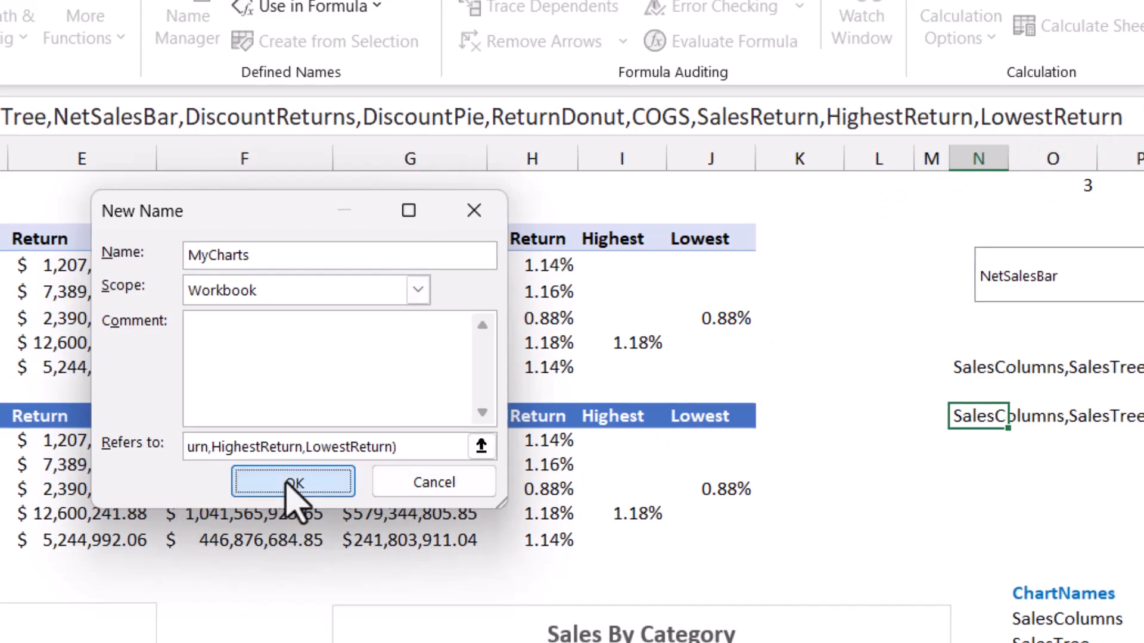
left_click(292, 482)
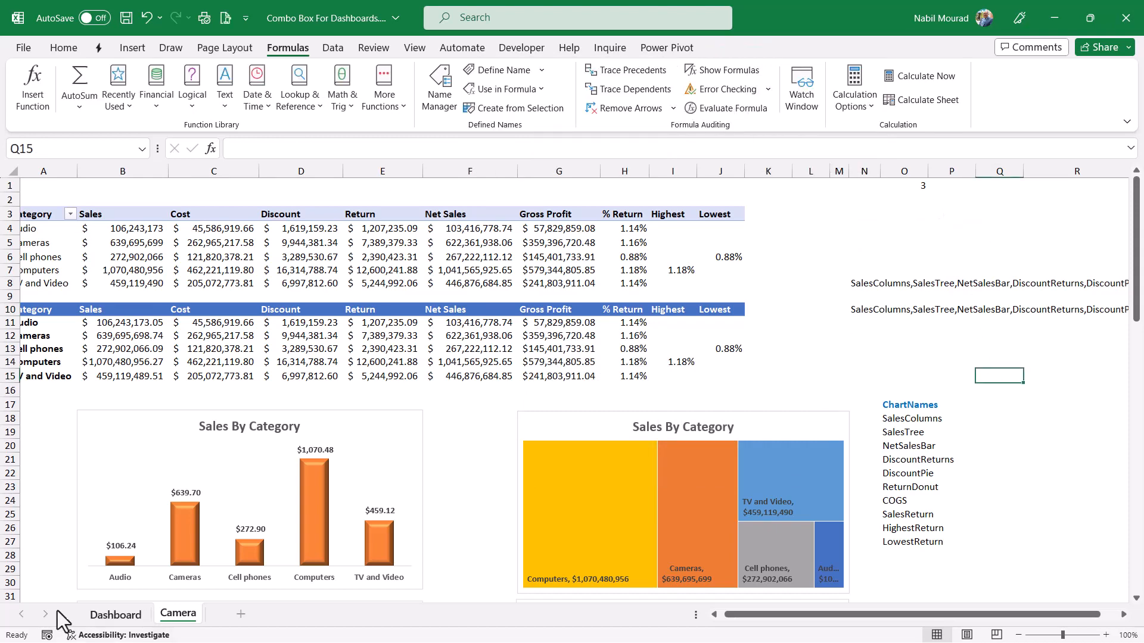
Clear the Combo Box heading in B2 on the Dashboard sheet and select the Drop List cell J2.
left_click(115, 615)
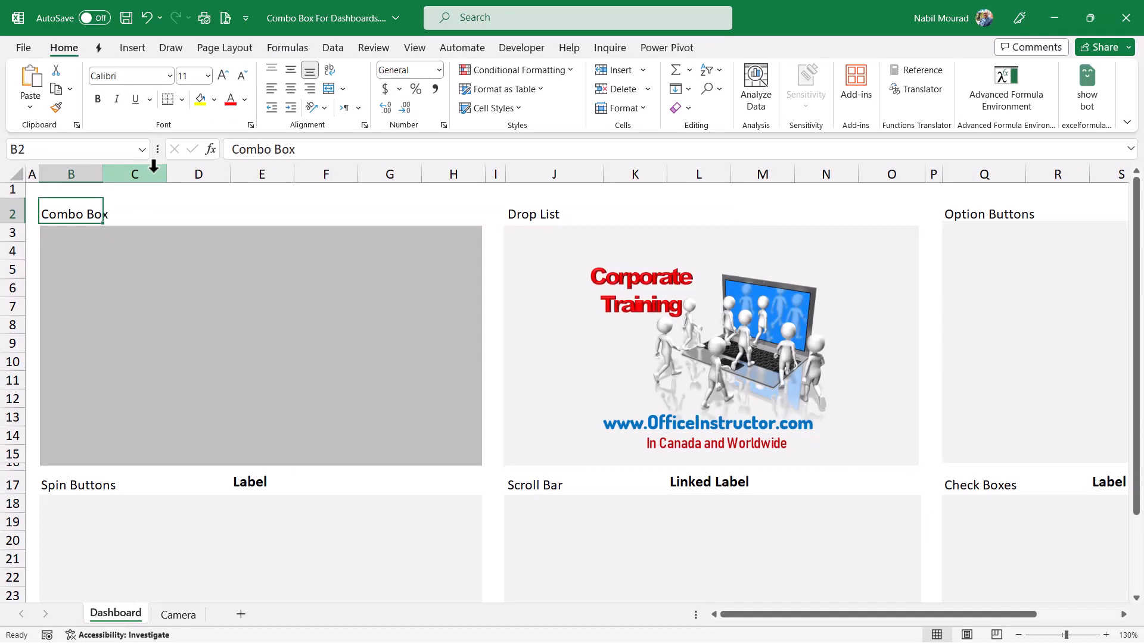
key("Delete")
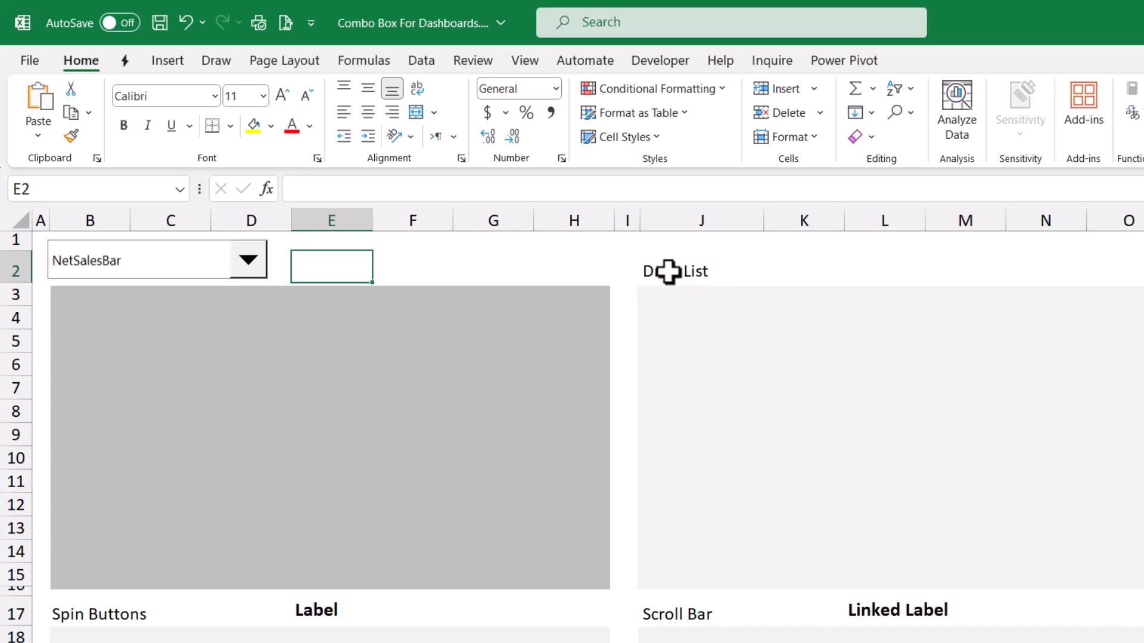
left_click(699, 266)
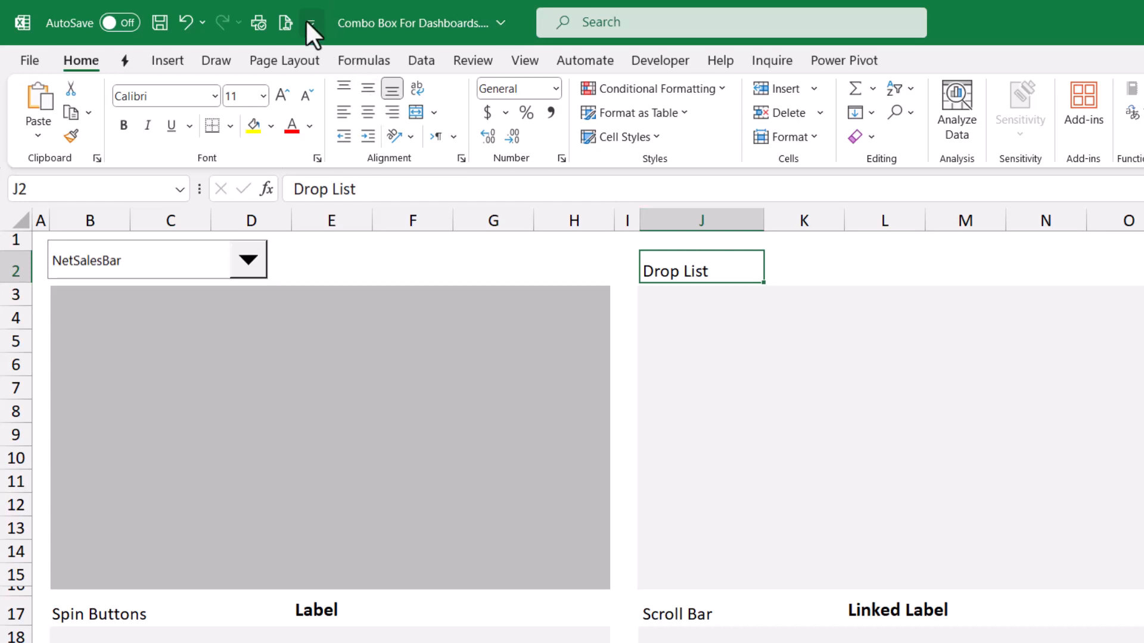
Add the Camera command to the Quick Access Toolbar from the All Commands list.
left_click(311, 21)
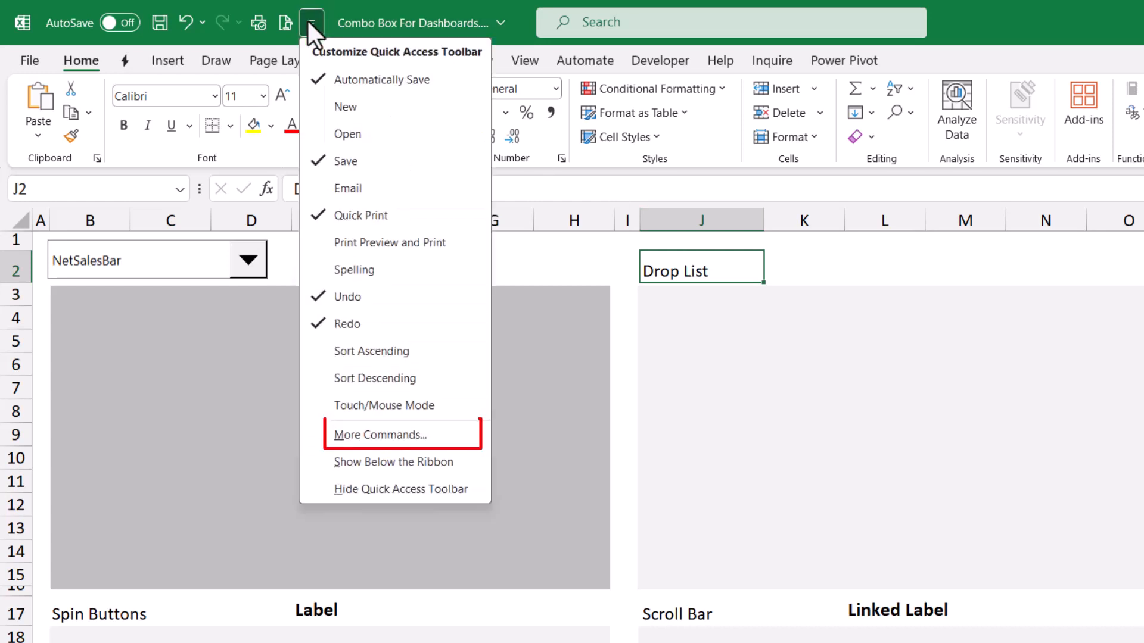
mouse_move(394, 435)
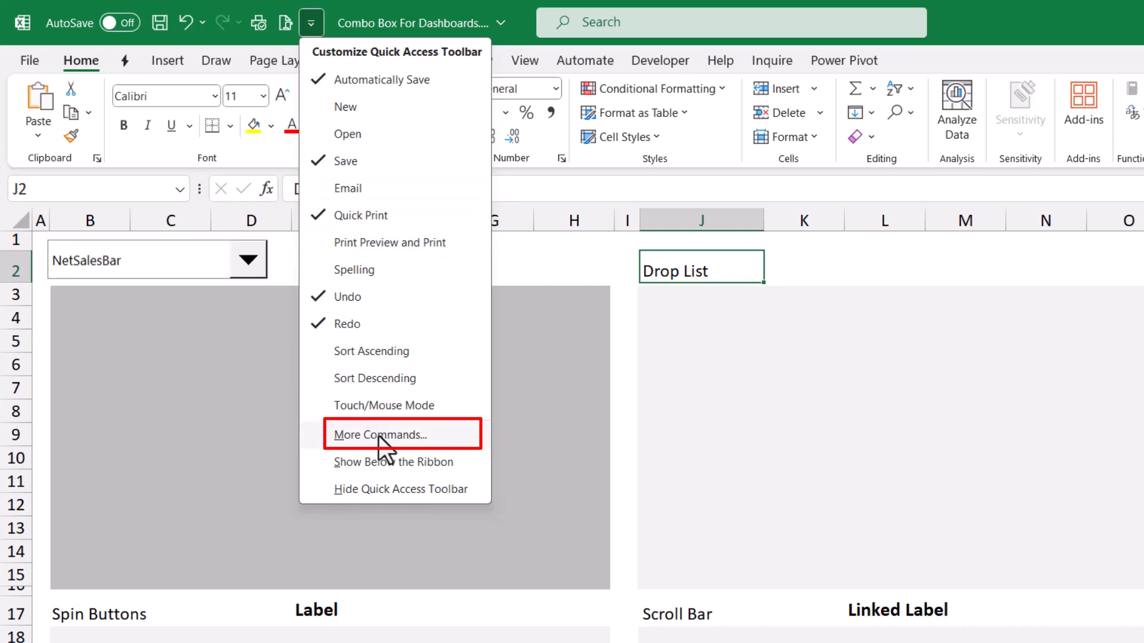
left_click(379, 435)
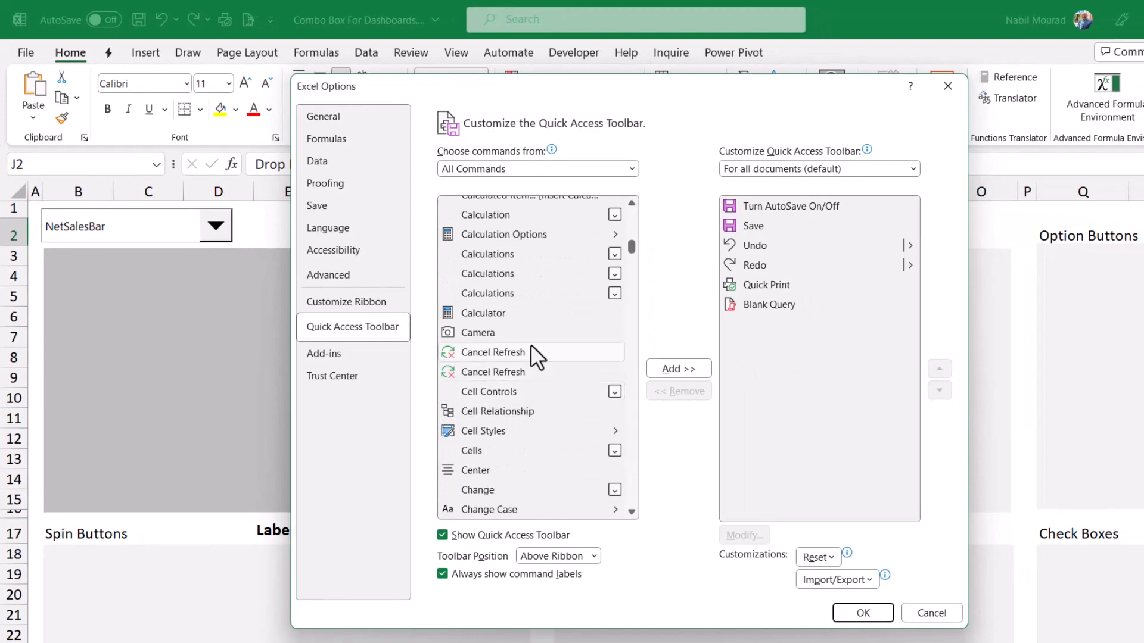
left_click(479, 333)
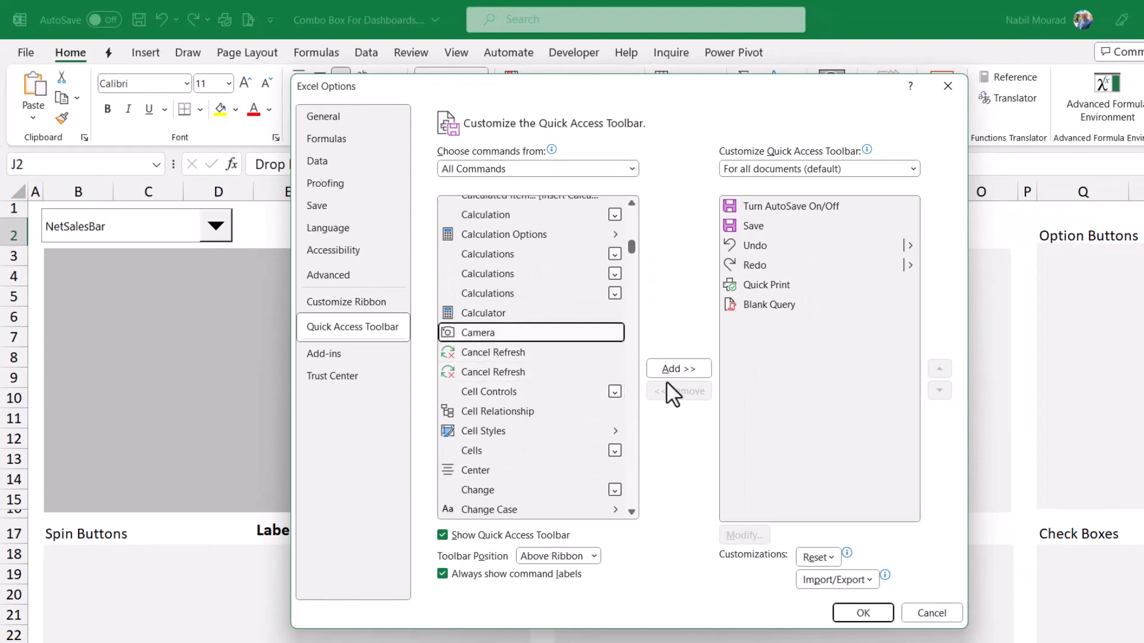
left_click(678, 368)
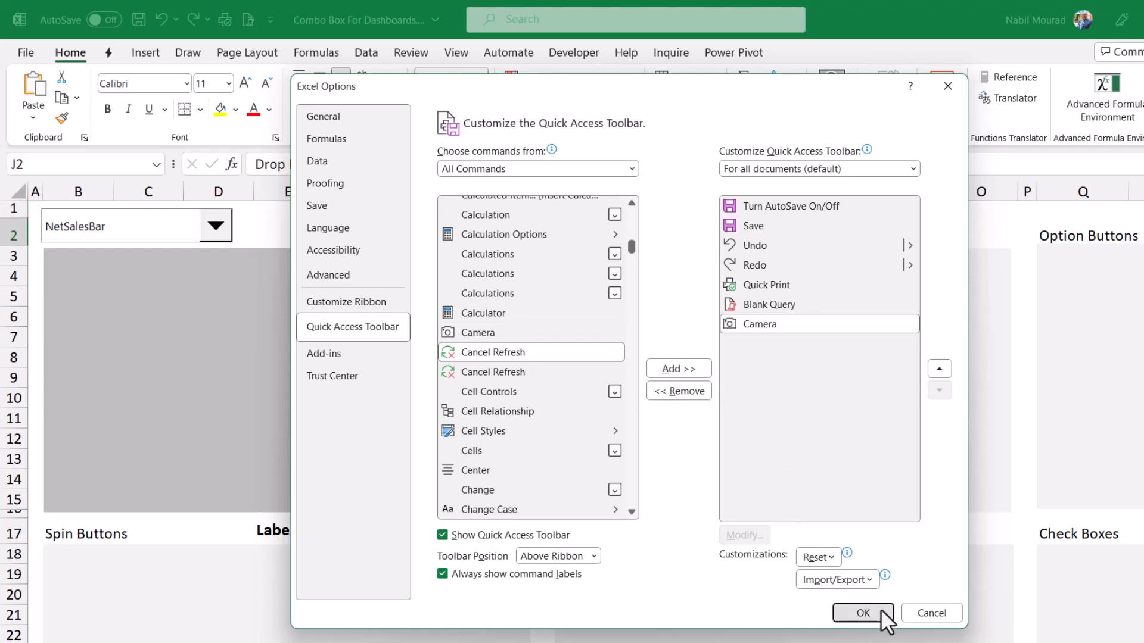
left_click(861, 612)
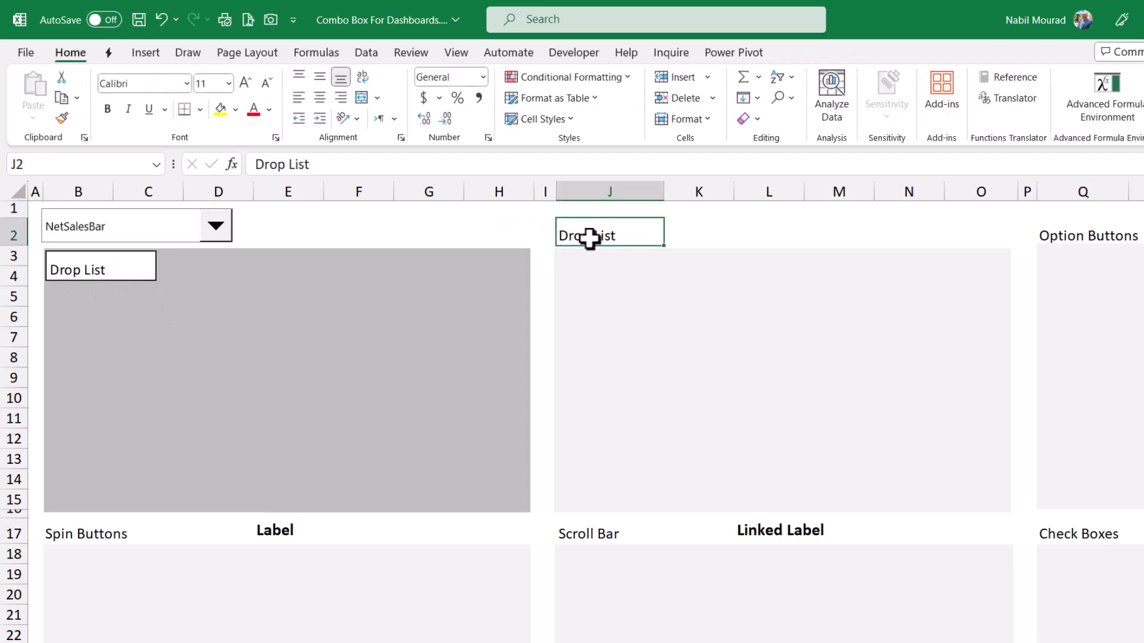
Link the camera picture to =MyCharts so it shows the Net Sales By Category bar chart.
type("Nabil")
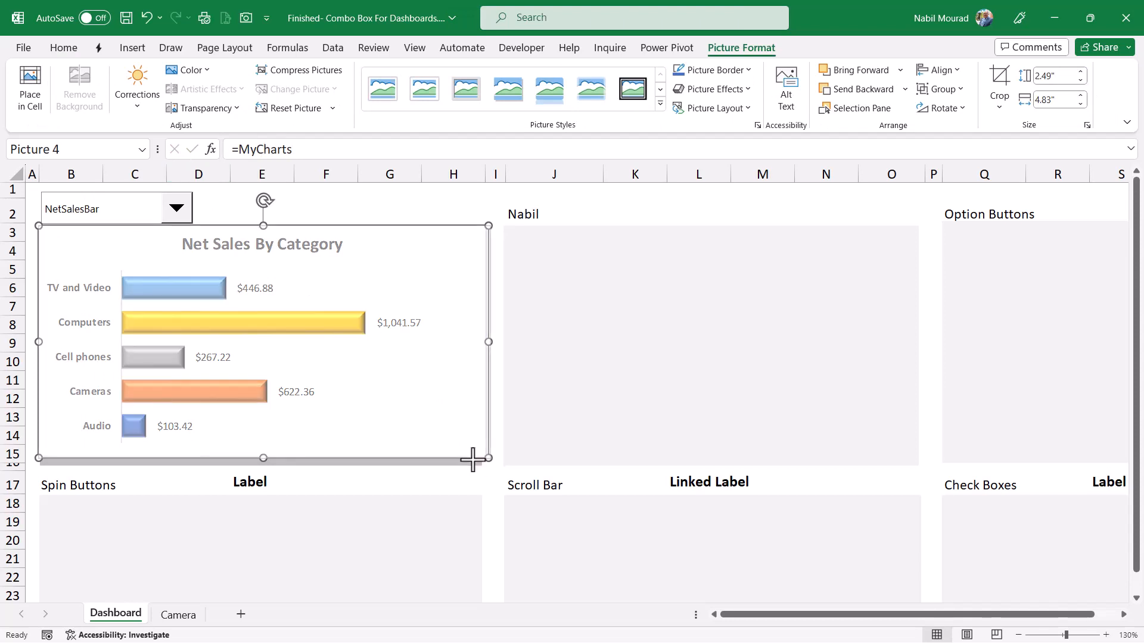
Switch the linked picture via the combo box through HighestReturn, LowestReturn and DiscountPie.
left_click(175, 207)
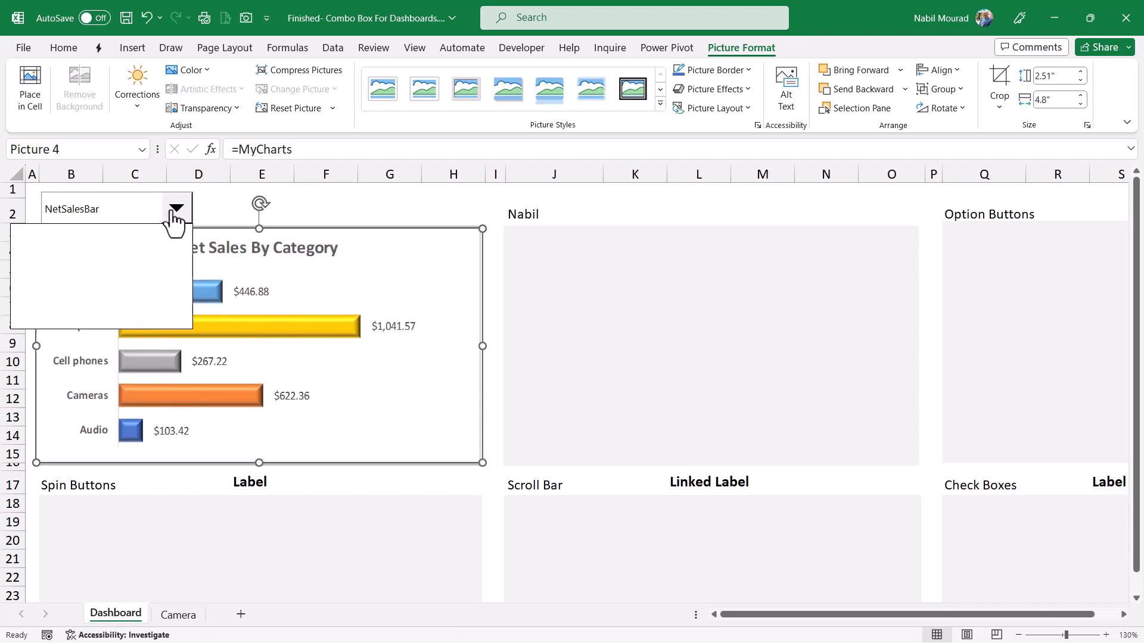
left_click(175, 208)
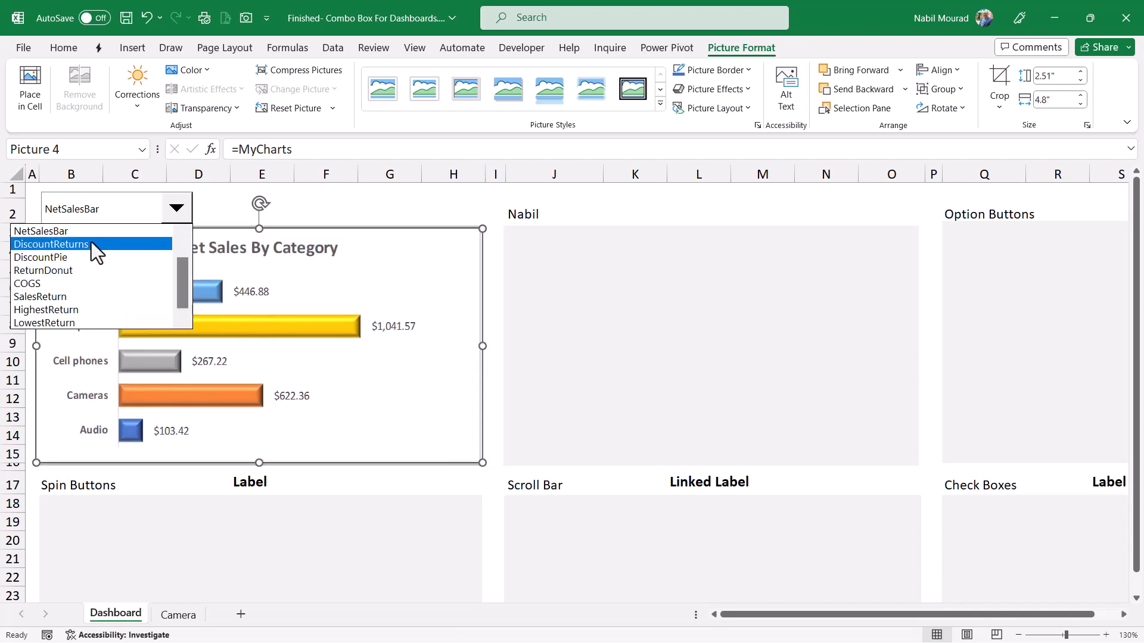
left_click(46, 310)
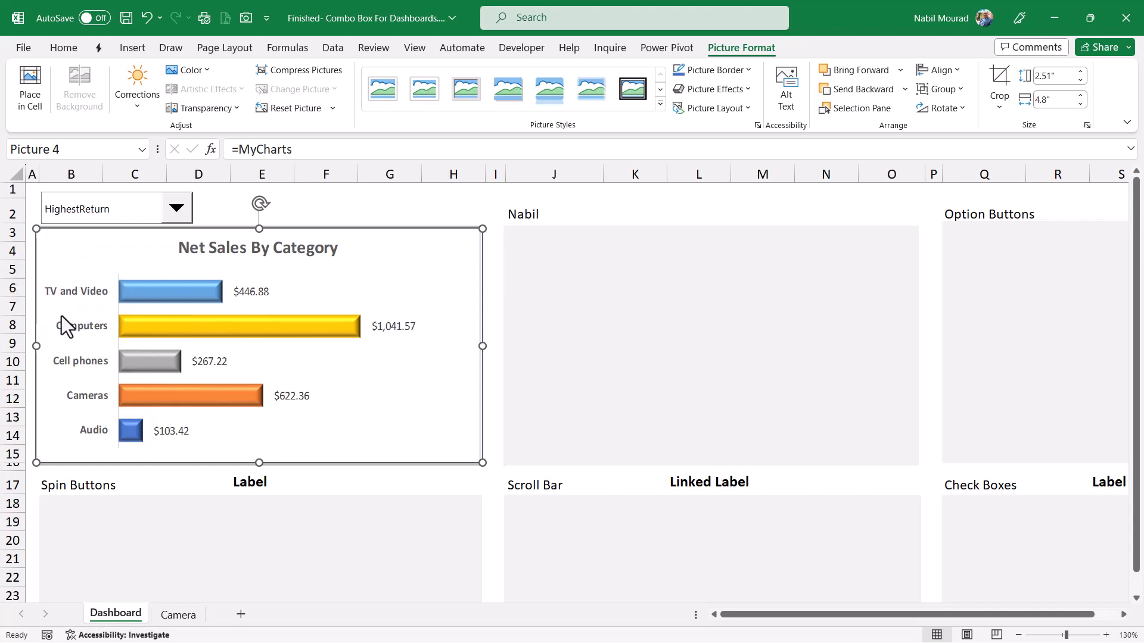
left_click(175, 209)
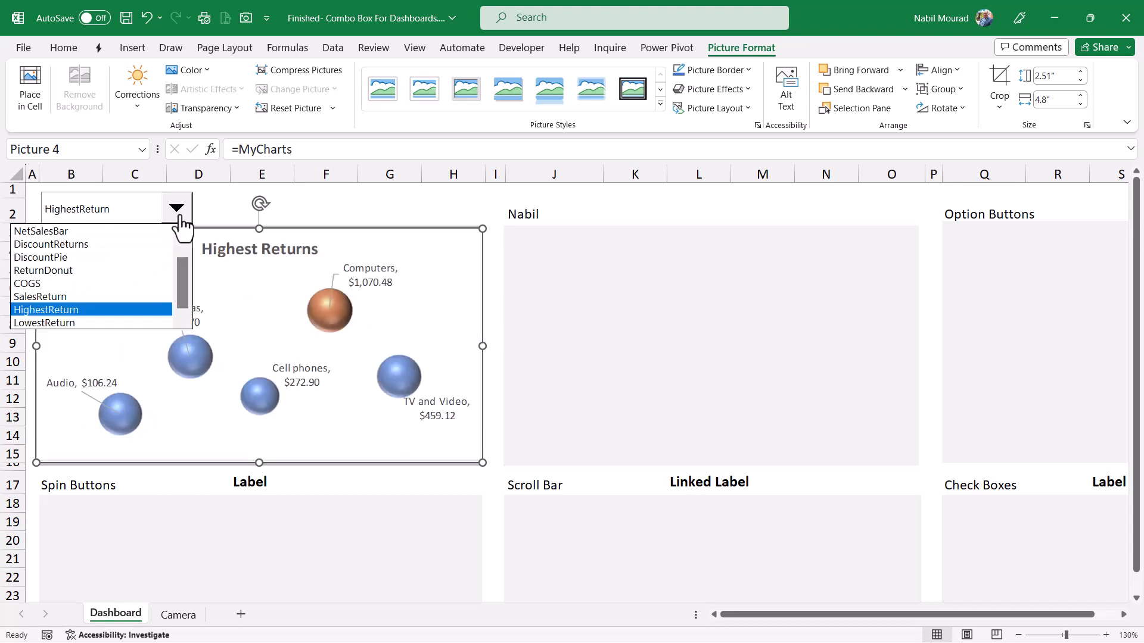
left_click(43, 323)
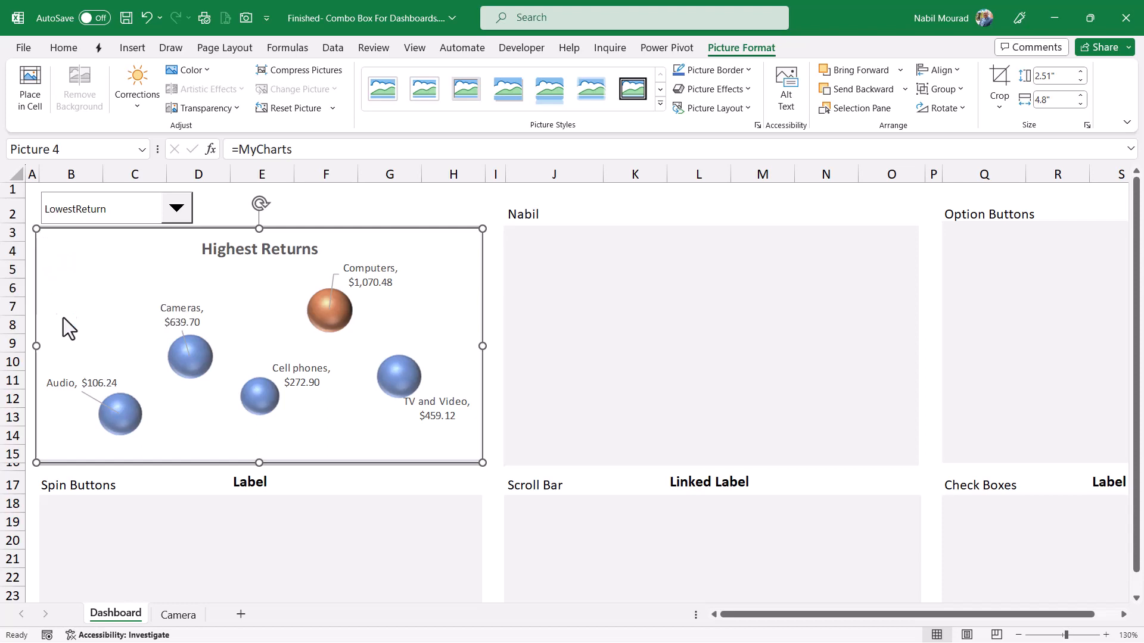
left_click(177, 207)
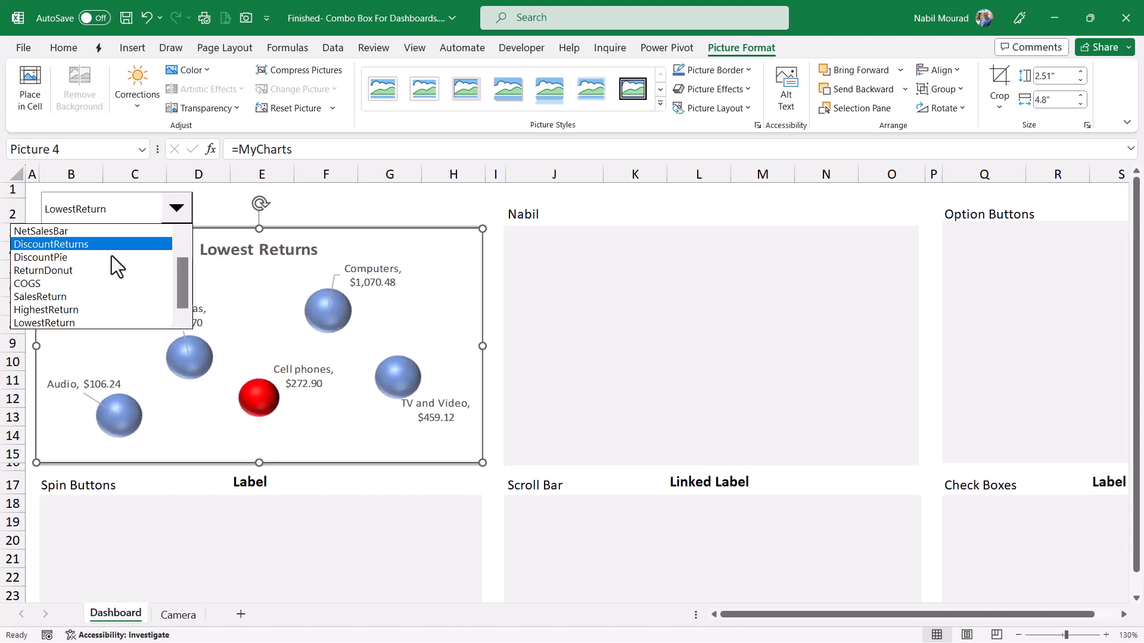
left_click(40, 258)
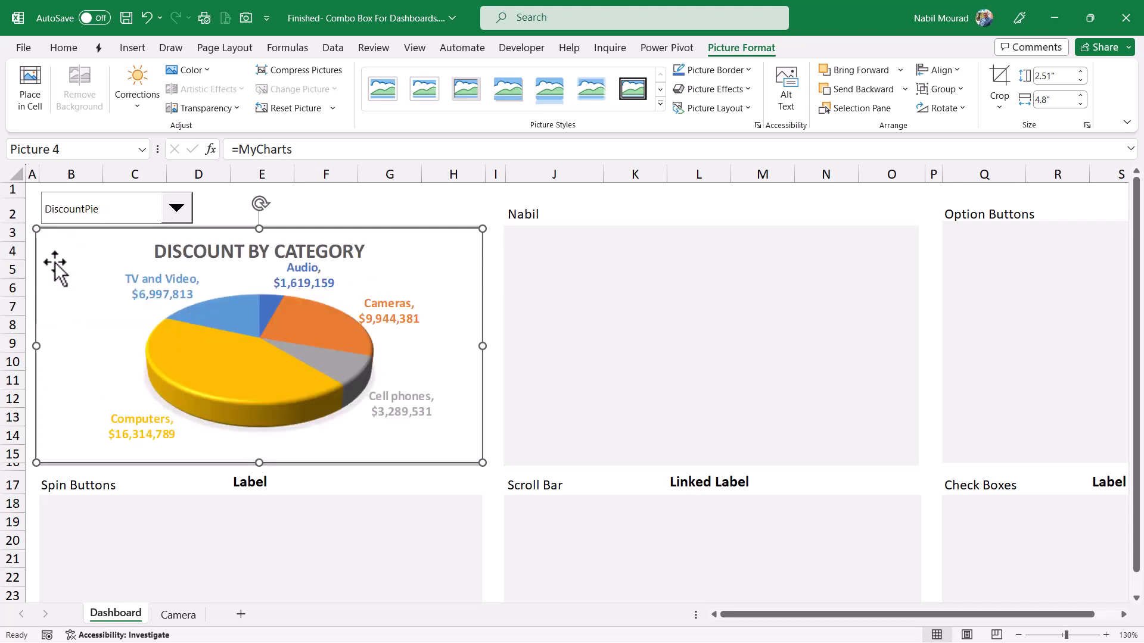